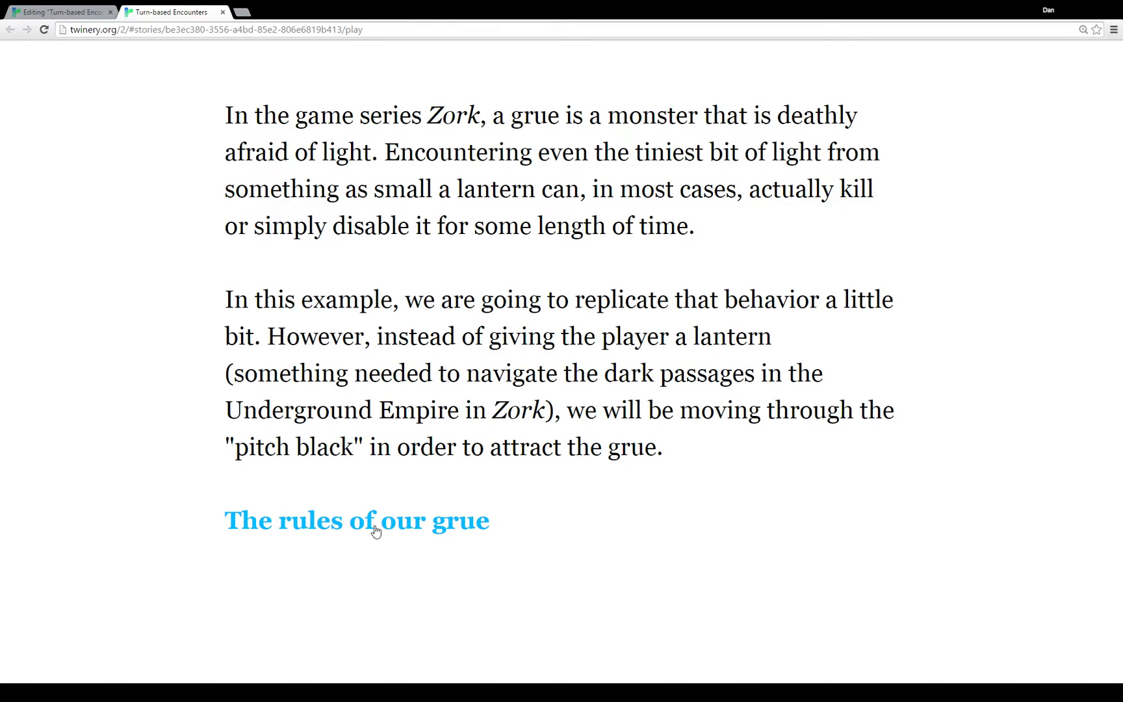
Follow the 'The rules of our grue' link to the grue rules page.
{"action": "left_click", "coordinate": [356, 520]}
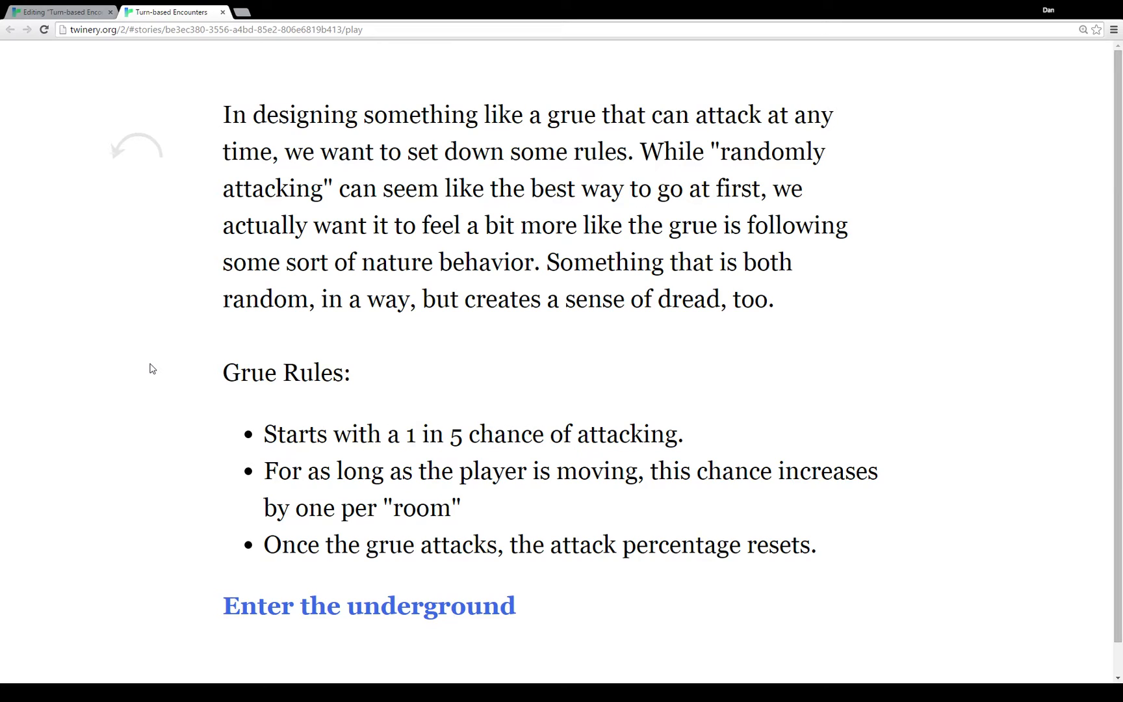
{"action": "mouse_move", "coordinate": [307, 461]}
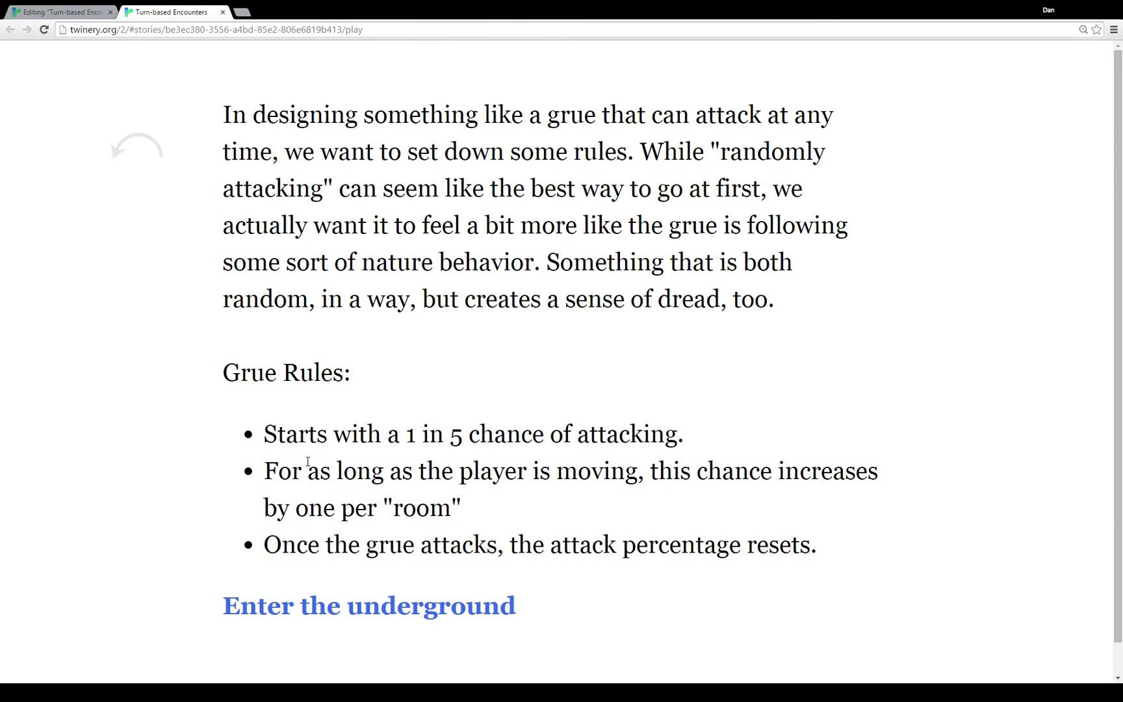
Enter the underground and travel between cave rooms until the grue attacks.
{"action": "left_click", "coordinate": [368, 605]}
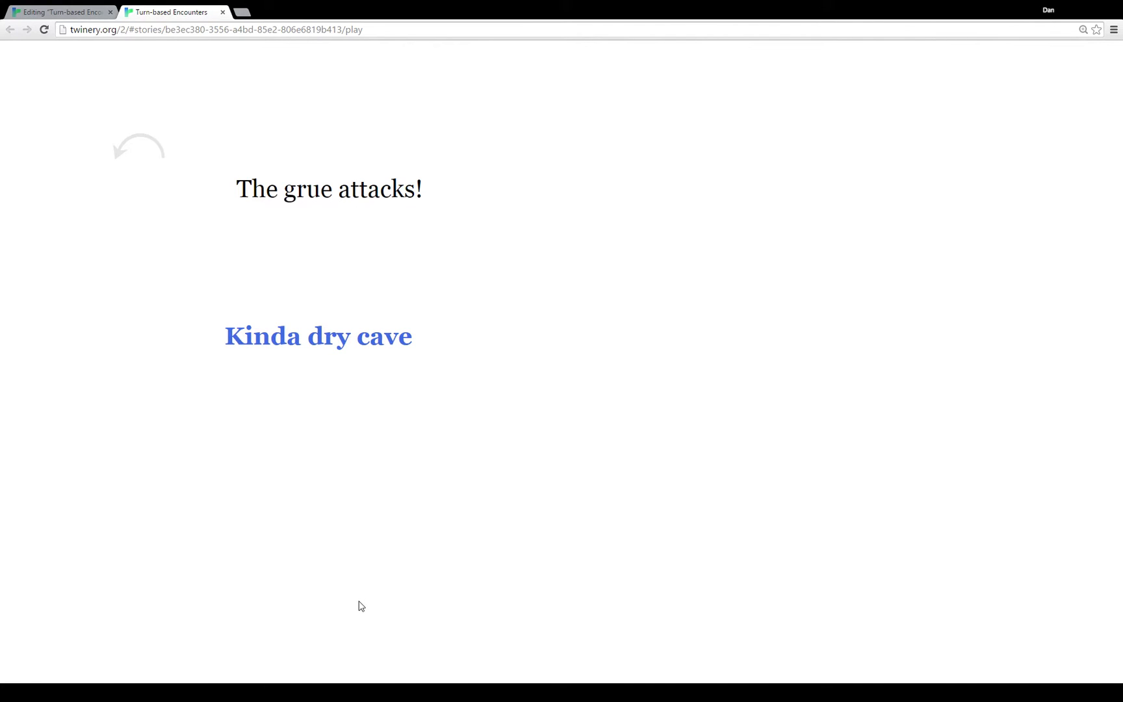
{"action": "mouse_move", "coordinate": [351, 450]}
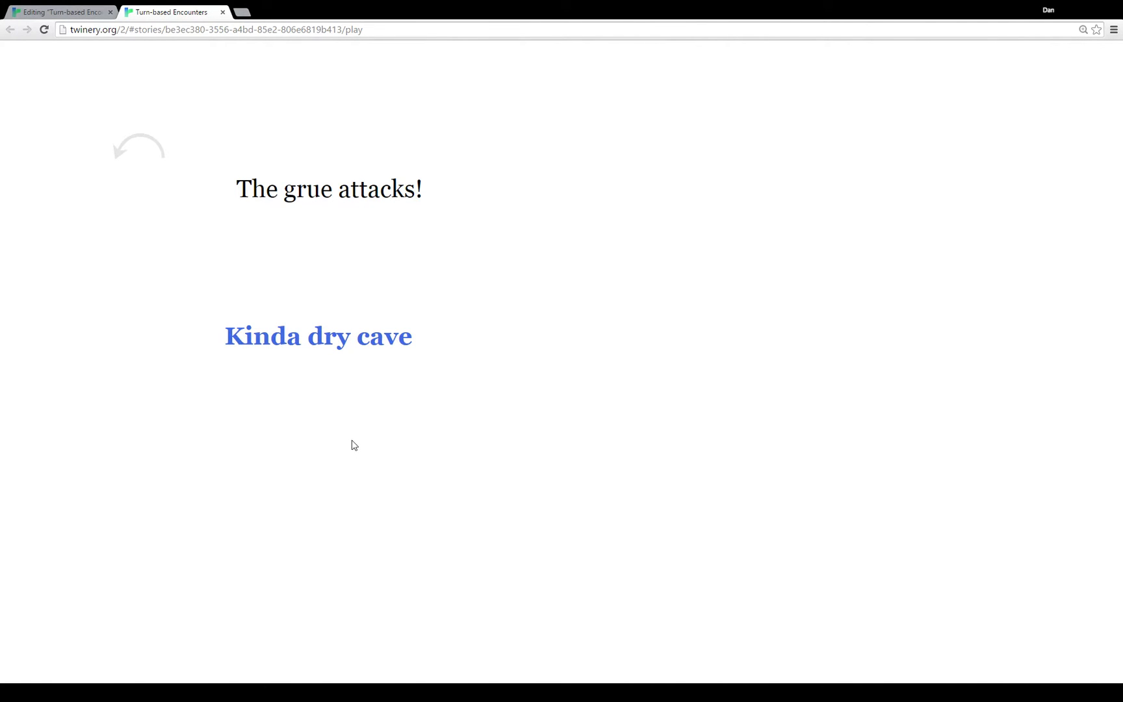
{"action": "mouse_move", "coordinate": [357, 441]}
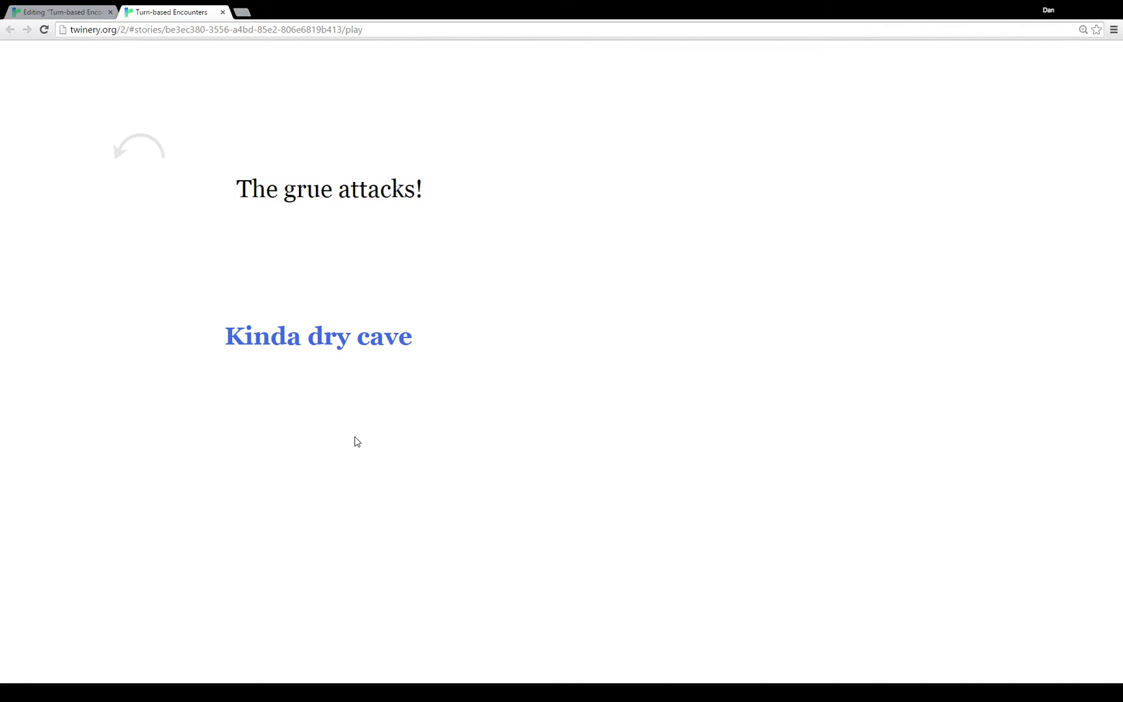
{"action": "mouse_move", "coordinate": [341, 419]}
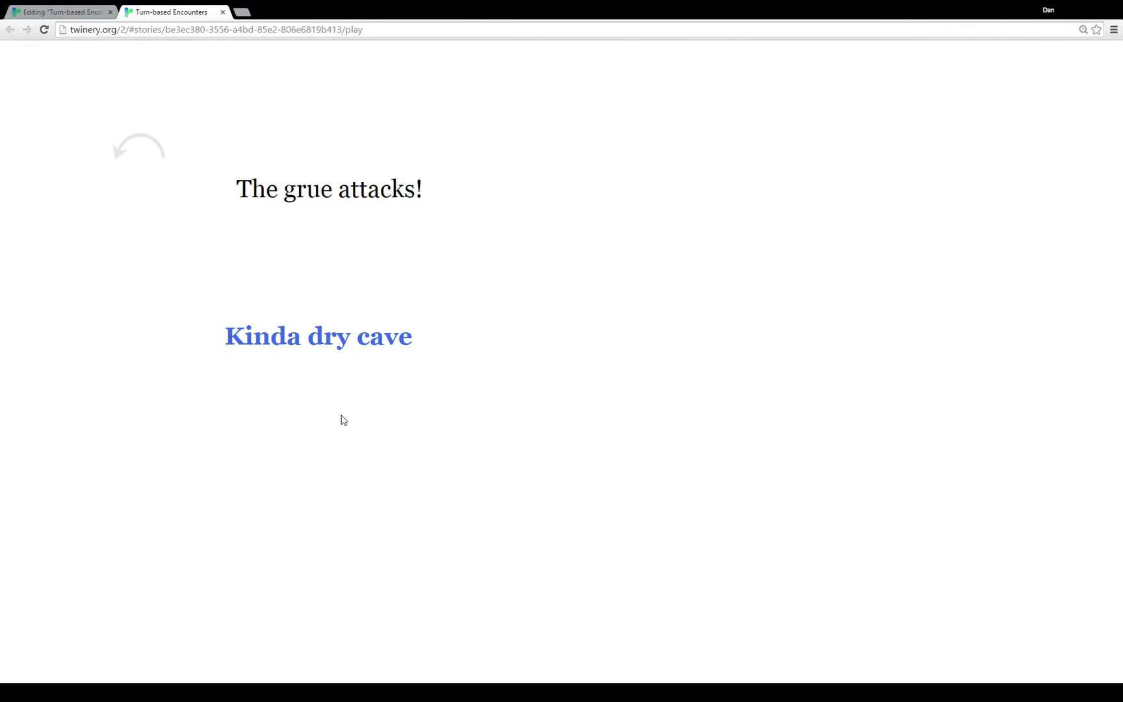
{"action": "mouse_move", "coordinate": [337, 407]}
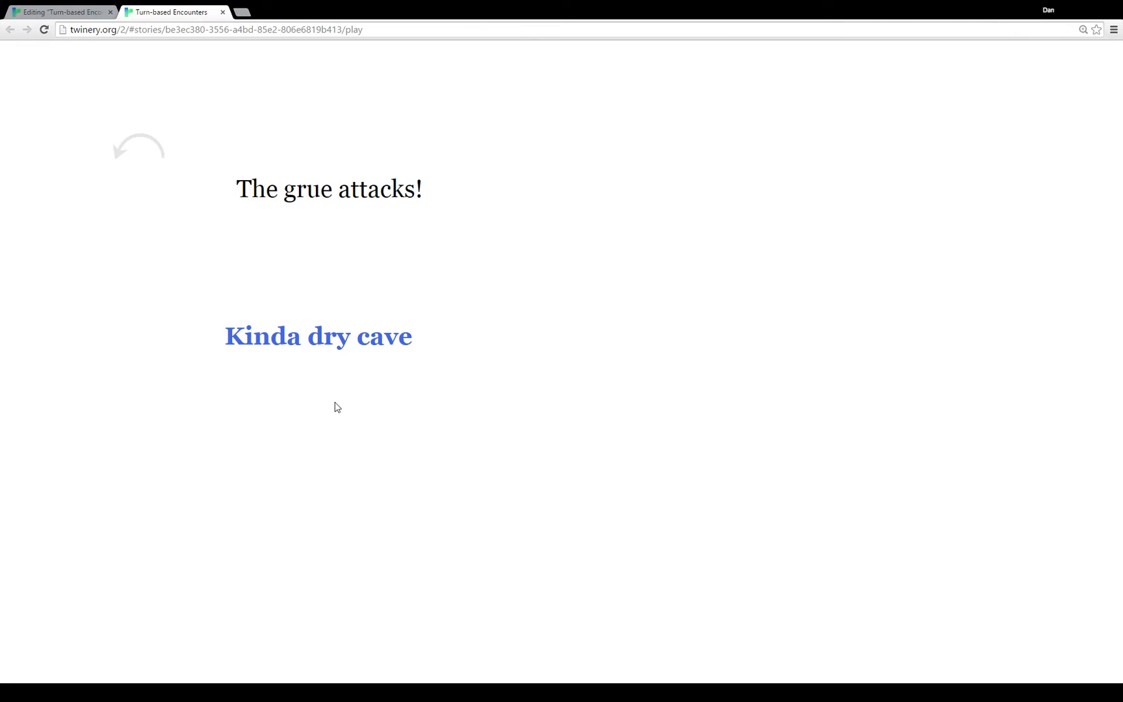
{"action": "mouse_move", "coordinate": [318, 336]}
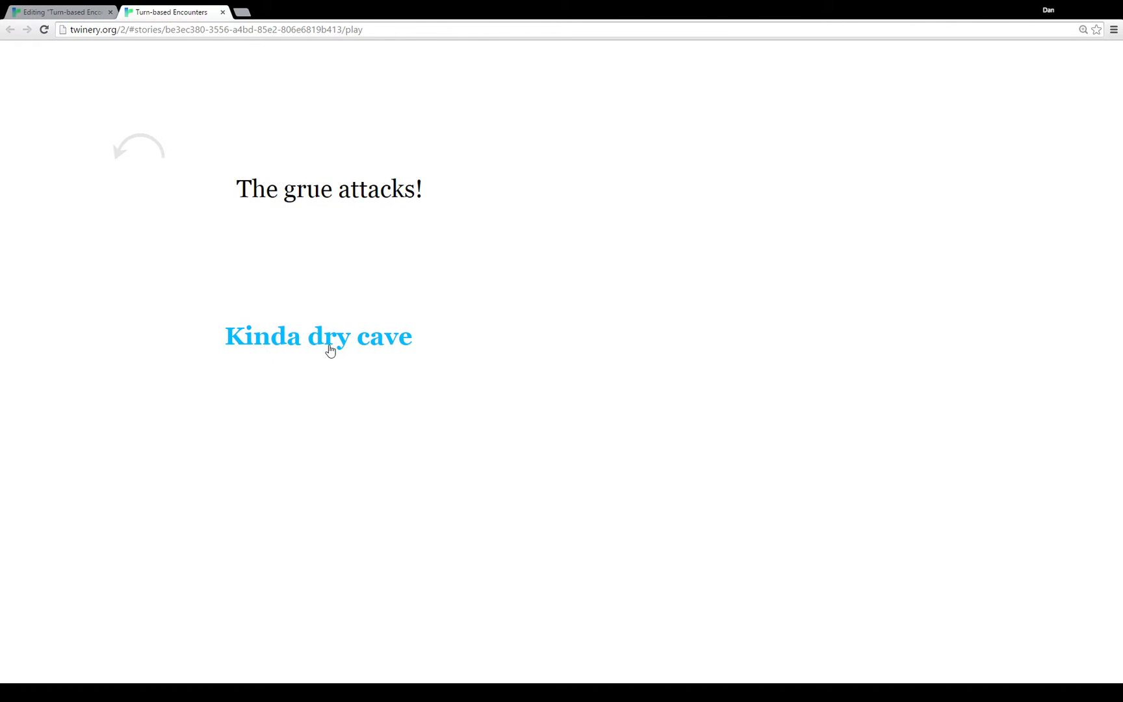
{"action": "left_click", "coordinate": [317, 336]}
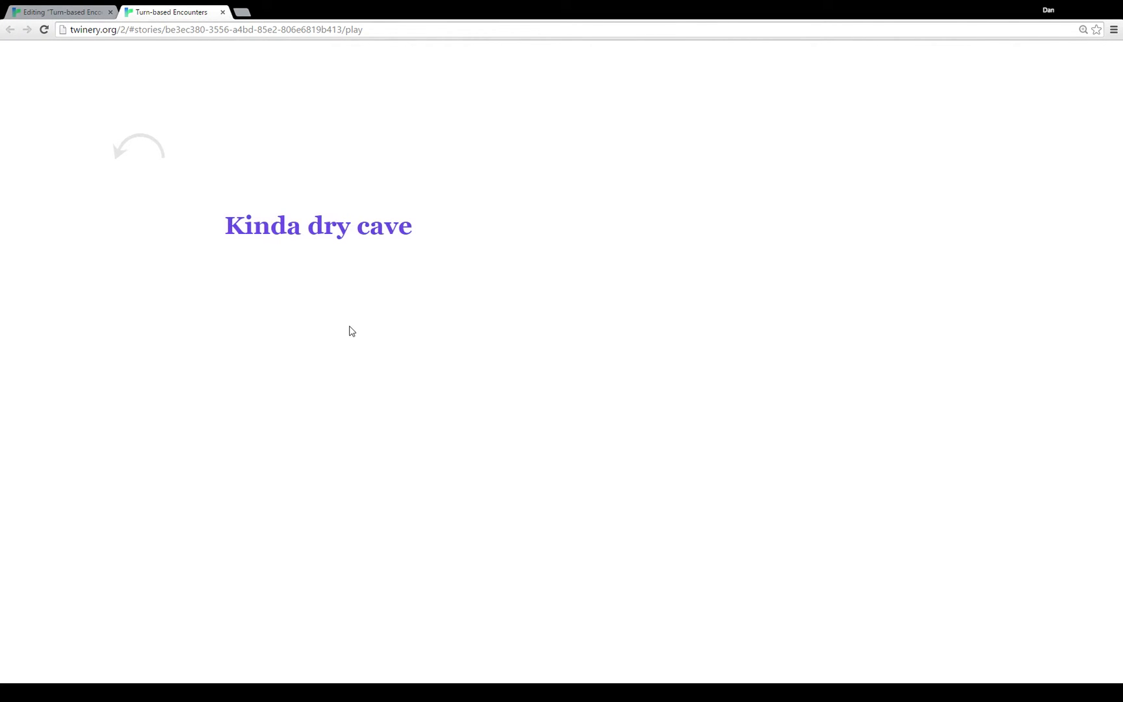
{"action": "left_click", "coordinate": [317, 225]}
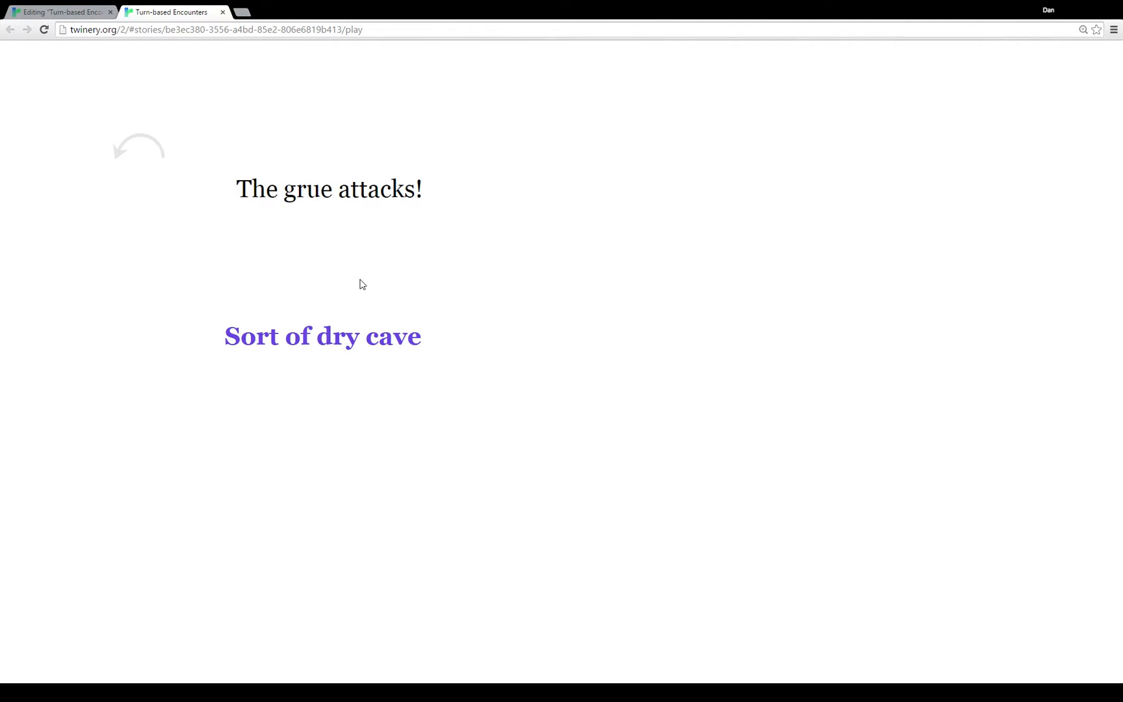
{"action": "mouse_move", "coordinate": [322, 336]}
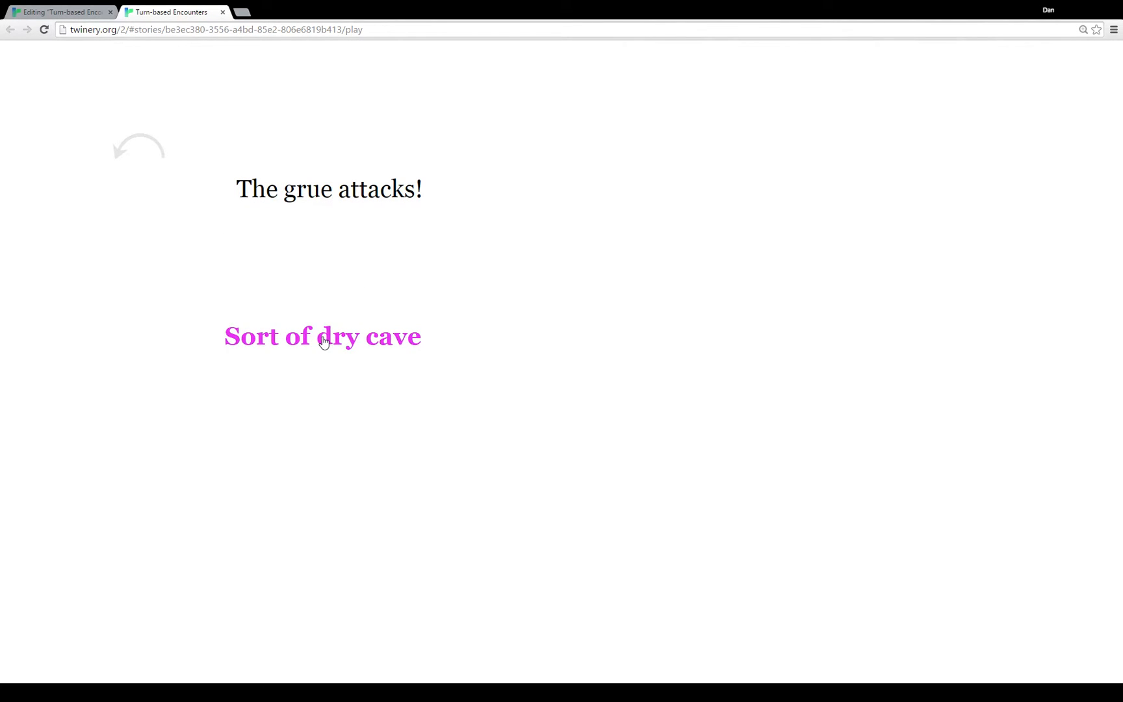
{"action": "left_click", "coordinate": [322, 336]}
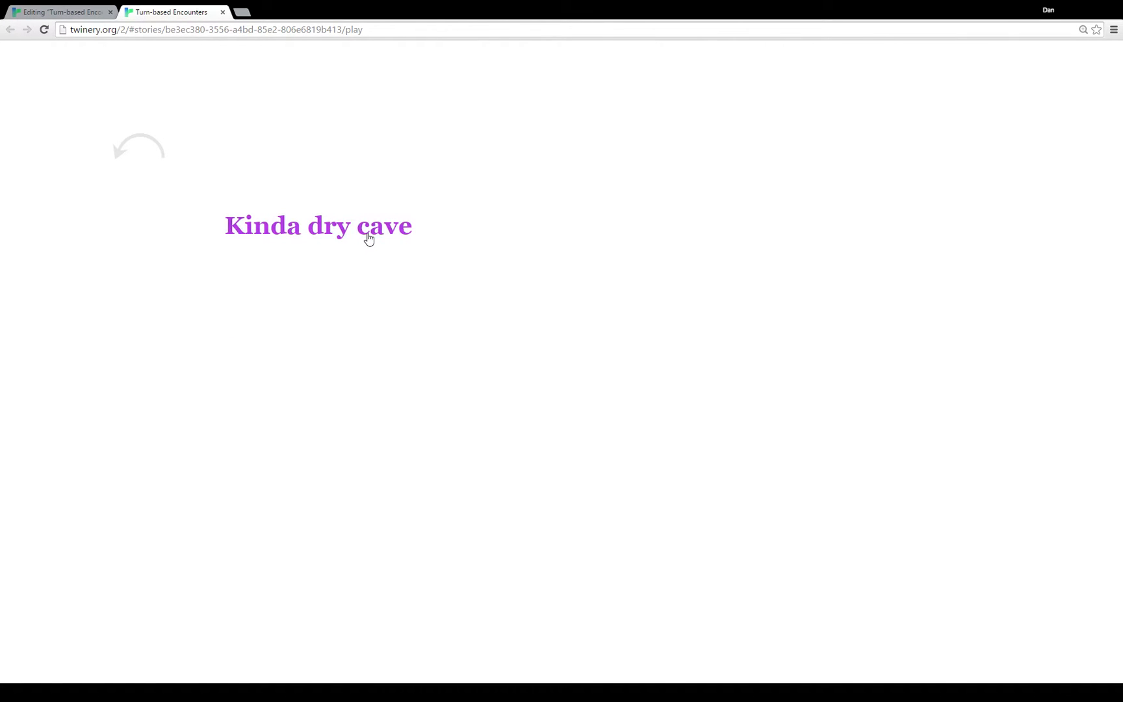
{"action": "left_click", "coordinate": [317, 225]}
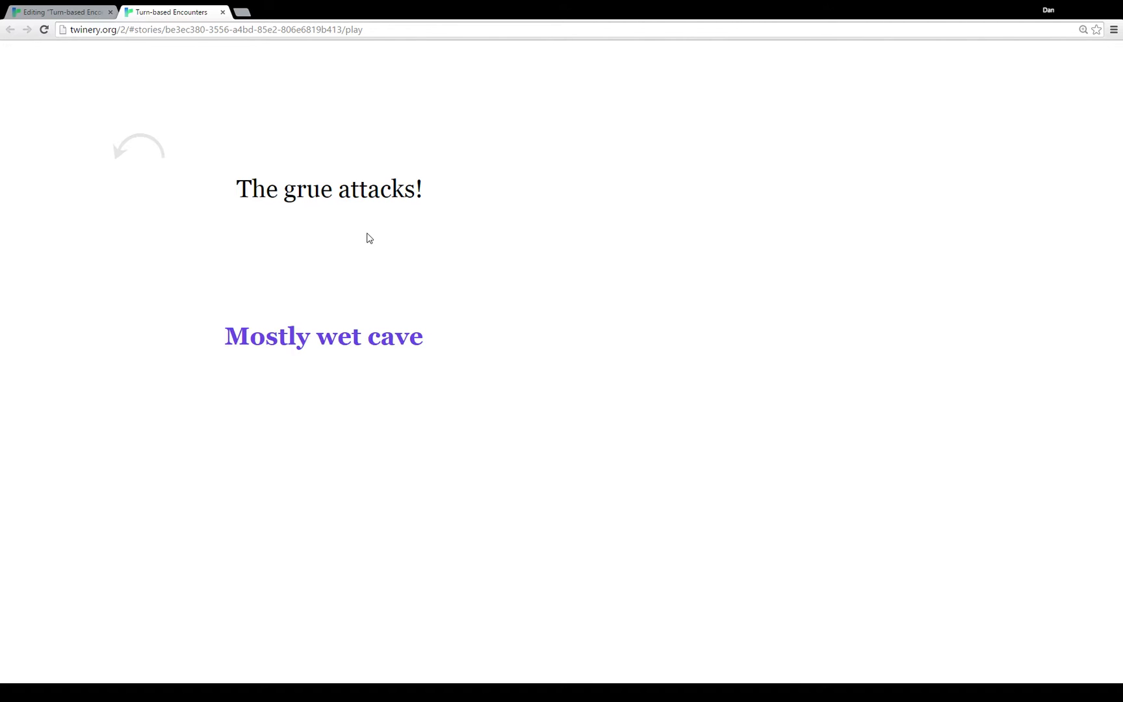
{"action": "mouse_move", "coordinate": [262, 9]}
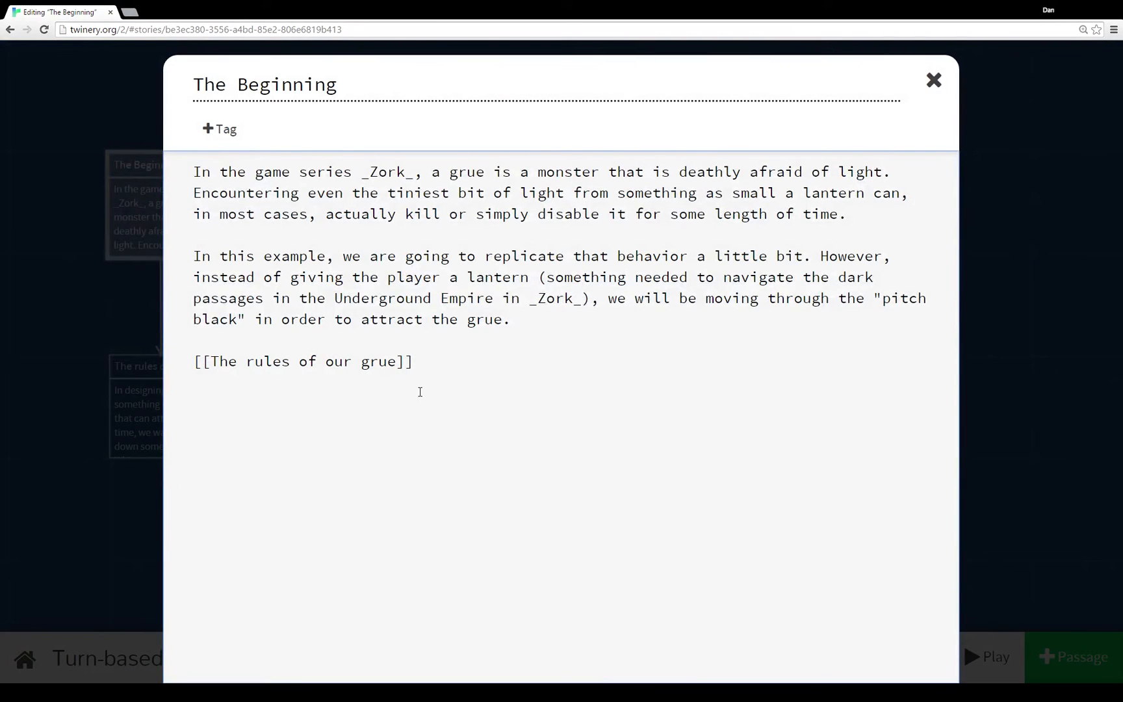
Close The Beginning passage editor to show the story map.
{"action": "left_click", "coordinate": [414, 360]}
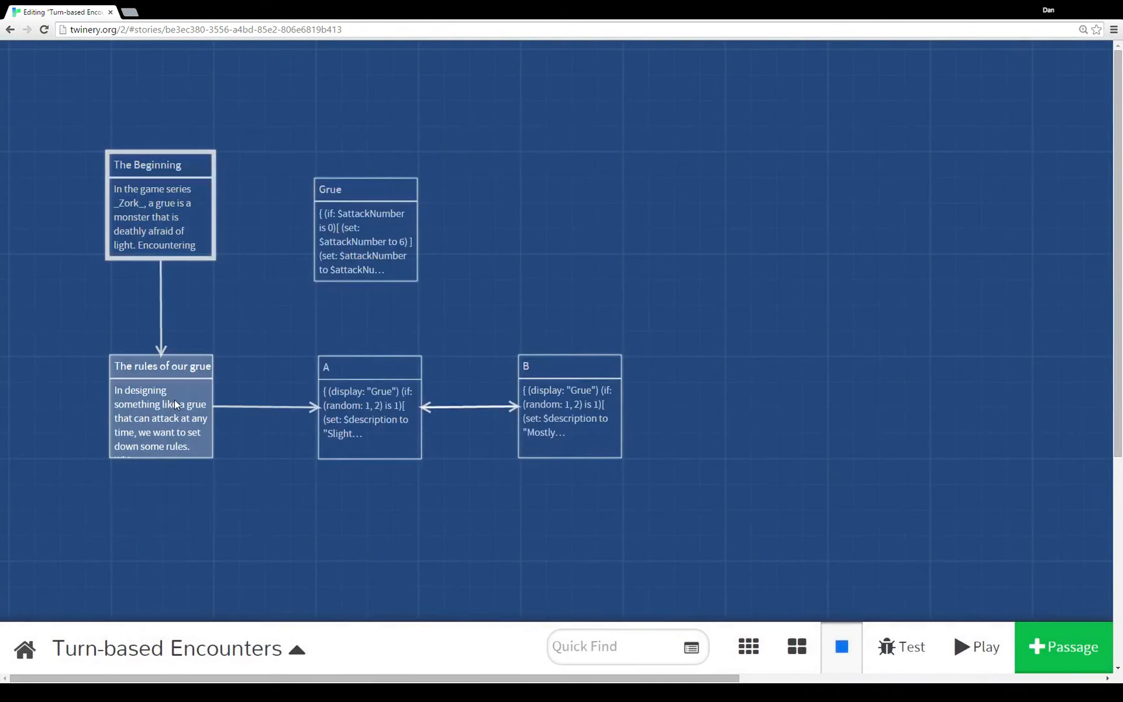
Open The rules of our grue and highlight its [[Enter the underground->A]] link.
{"action": "double_click", "coordinate": [160, 417]}
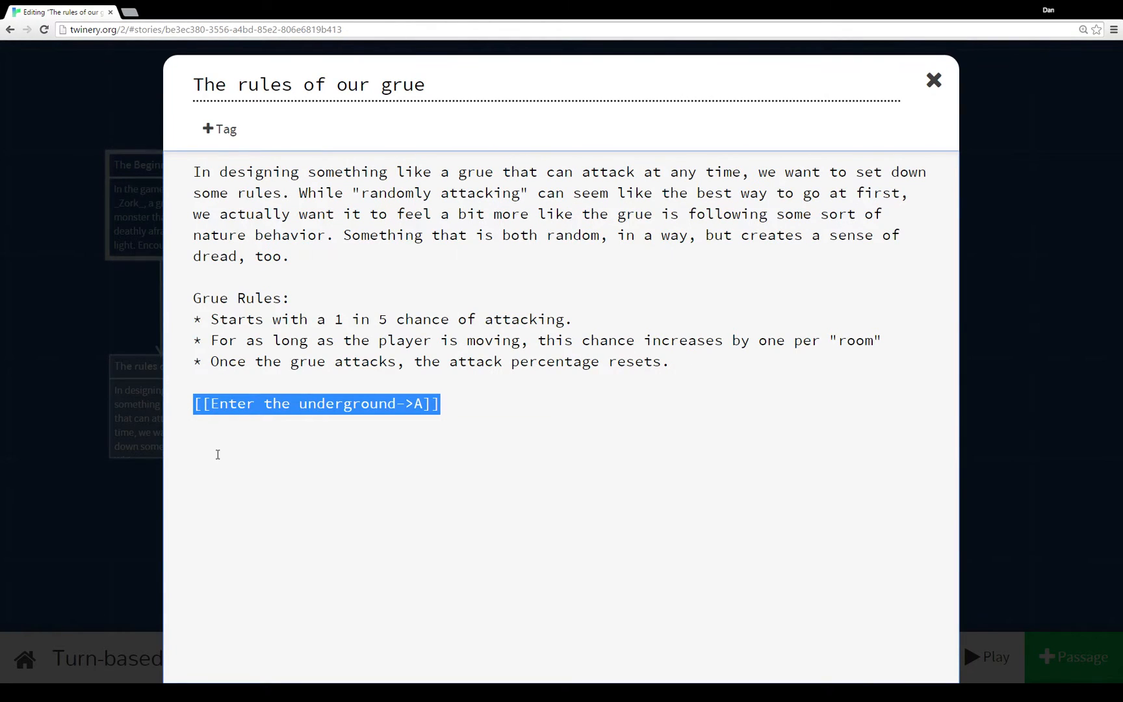
{"action": "left_click", "coordinate": [315, 403]}
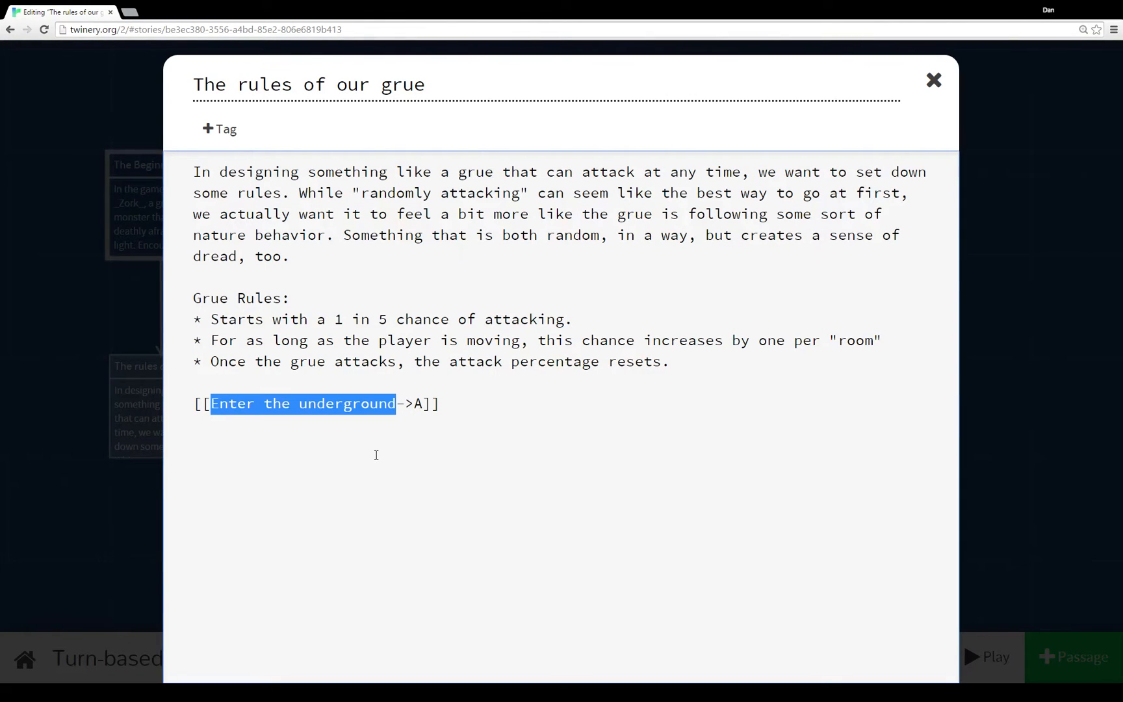
{"action": "mouse_move", "coordinate": [410, 433]}
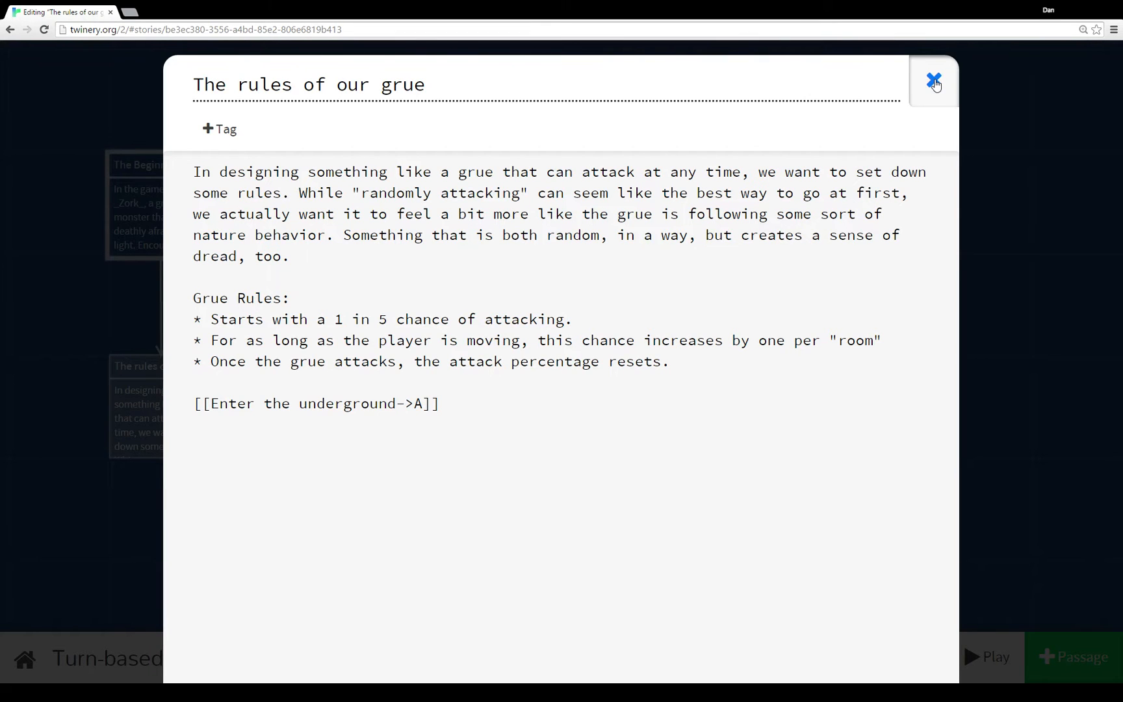
Close the rules passage, view passage A from the map, then close it.
{"action": "left_click", "coordinate": [934, 79]}
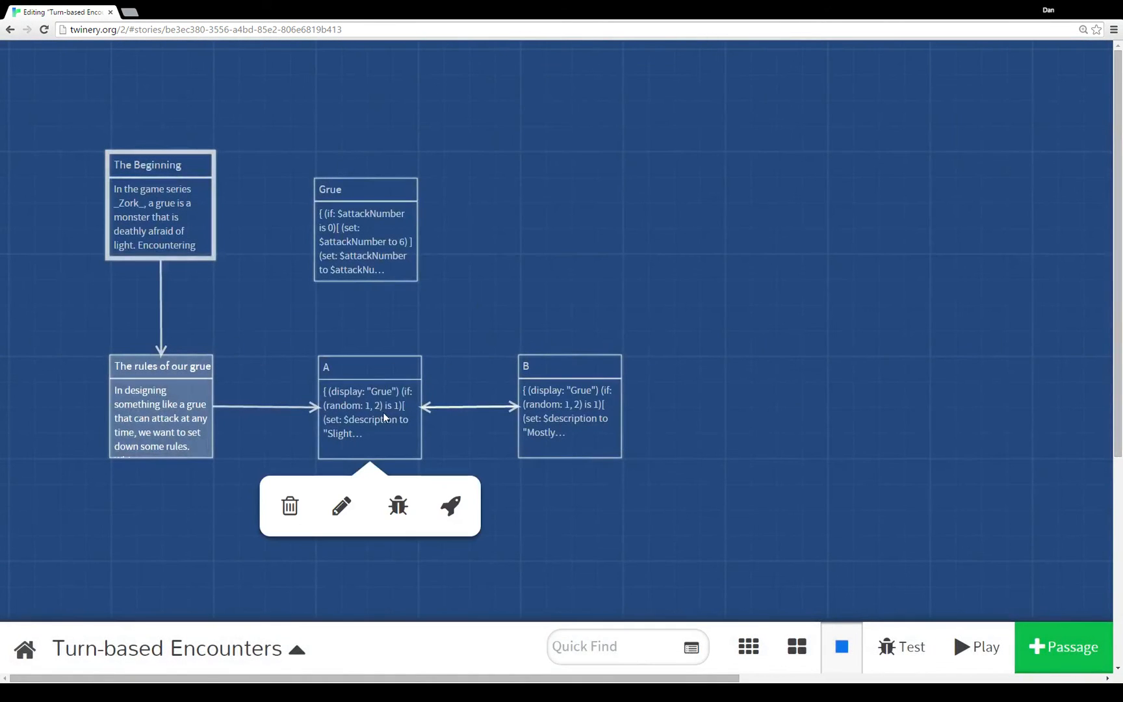
{"action": "left_click", "coordinate": [341, 505]}
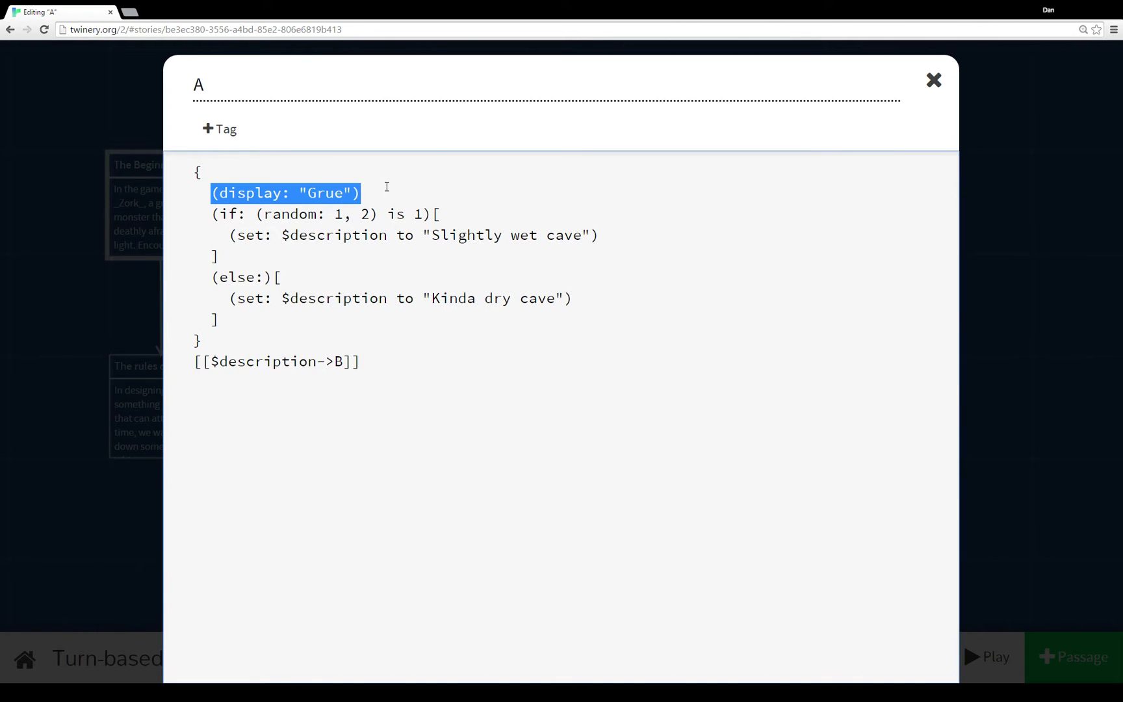
{"action": "mouse_move", "coordinate": [393, 190]}
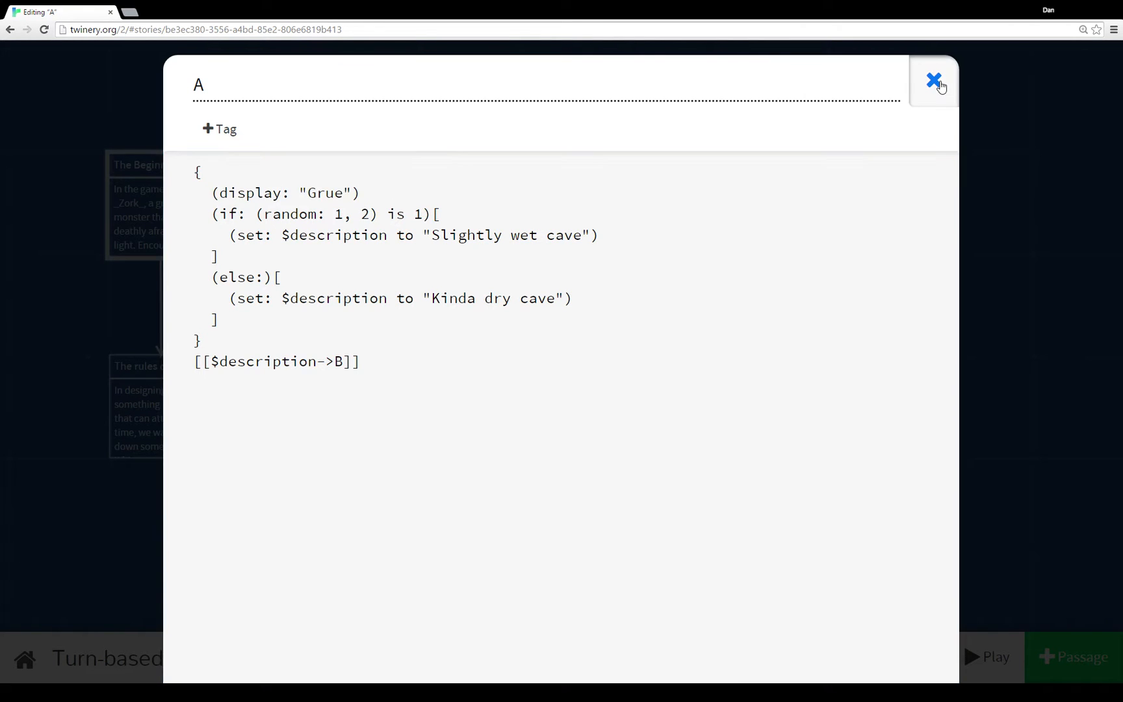
{"action": "left_click", "coordinate": [933, 78]}
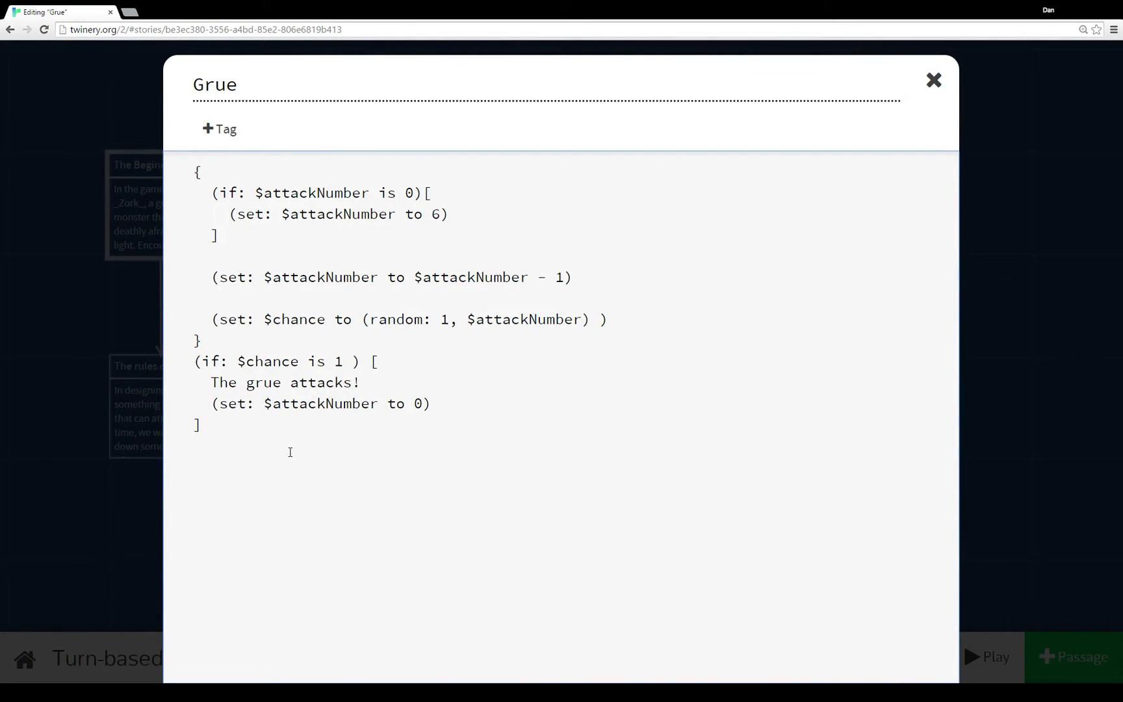
{"action": "left_click_drag", "start_coordinate": [211, 192], "coordinate": [217, 234]}
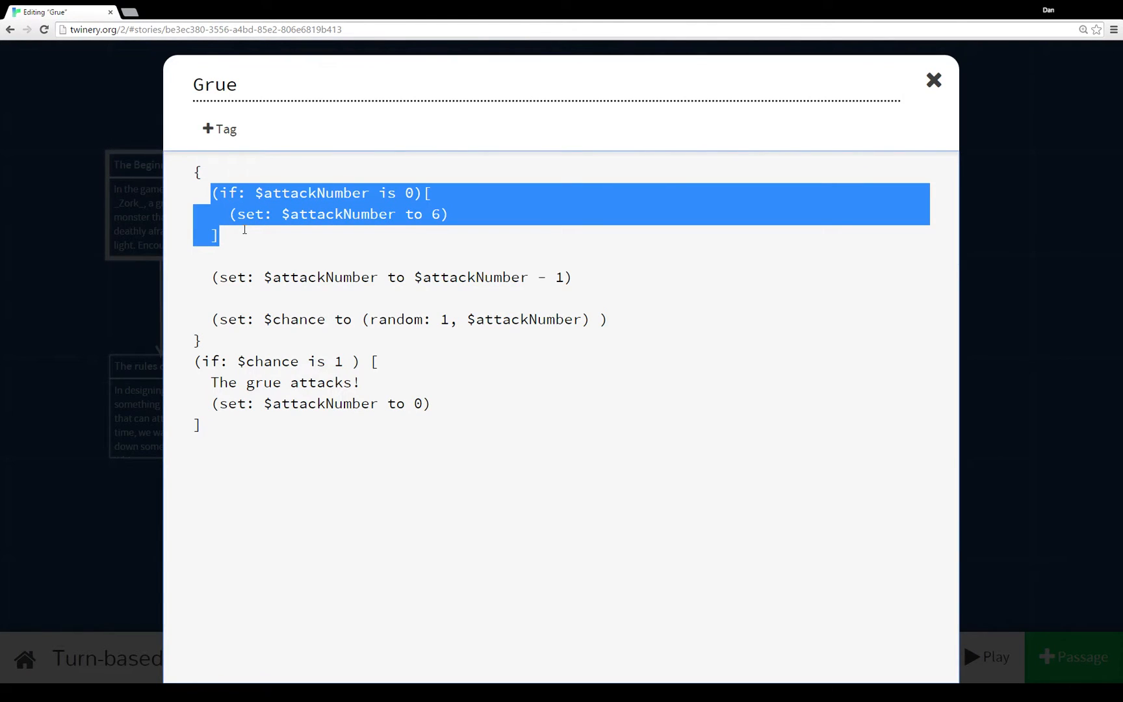
{"action": "mouse_move", "coordinate": [126, 273]}
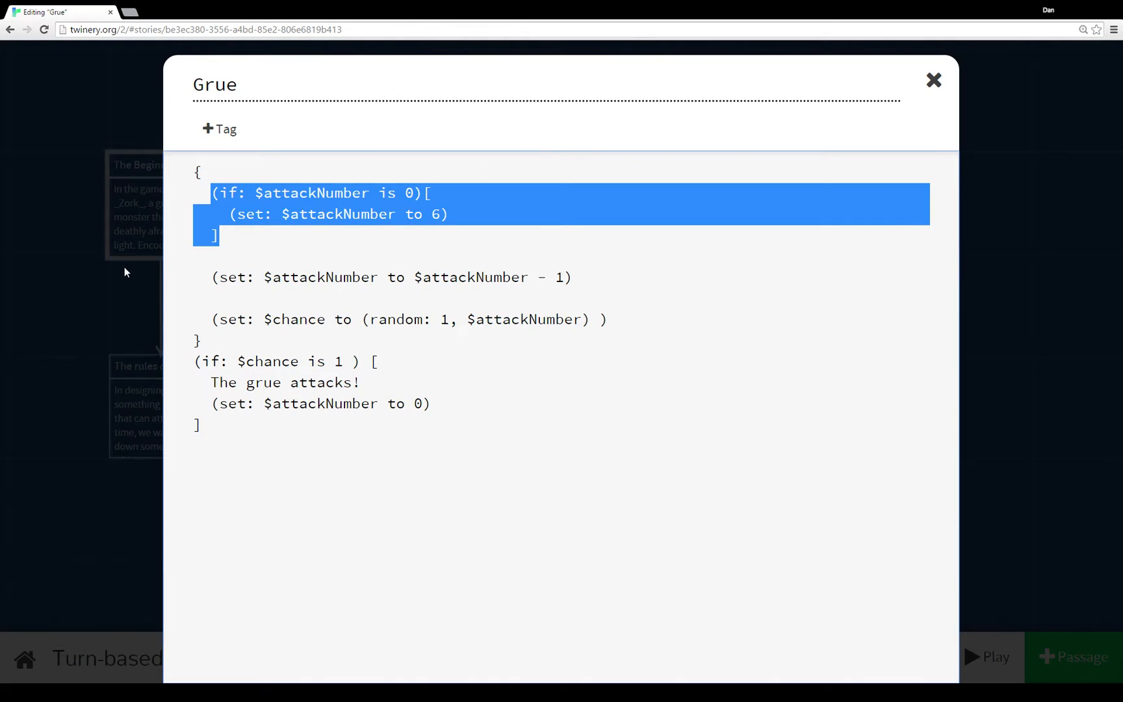
{"action": "left_click", "coordinate": [222, 236]}
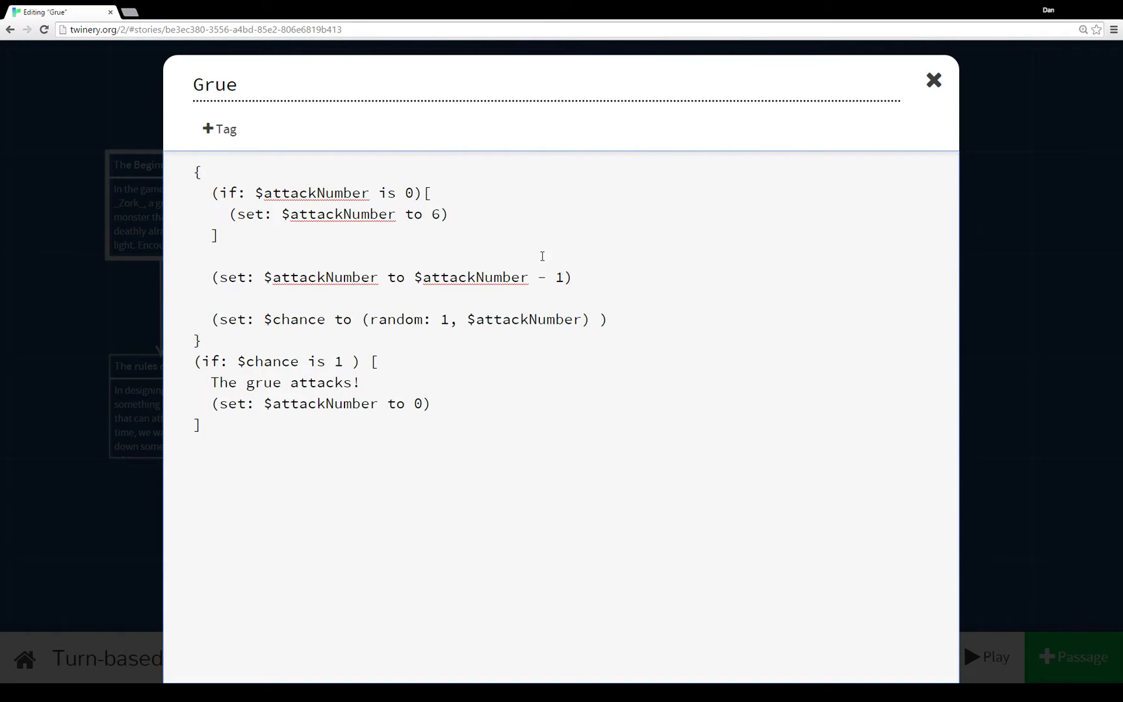
{"action": "mouse_move", "coordinate": [592, 270]}
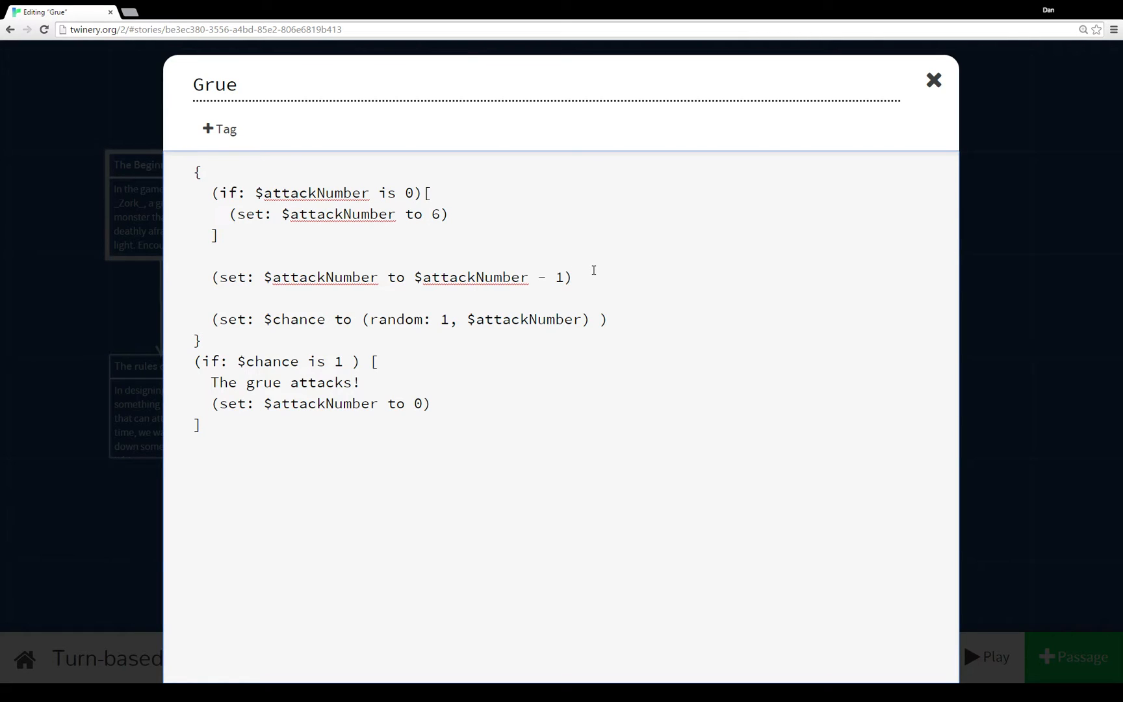
{"action": "left_click", "coordinate": [573, 277]}
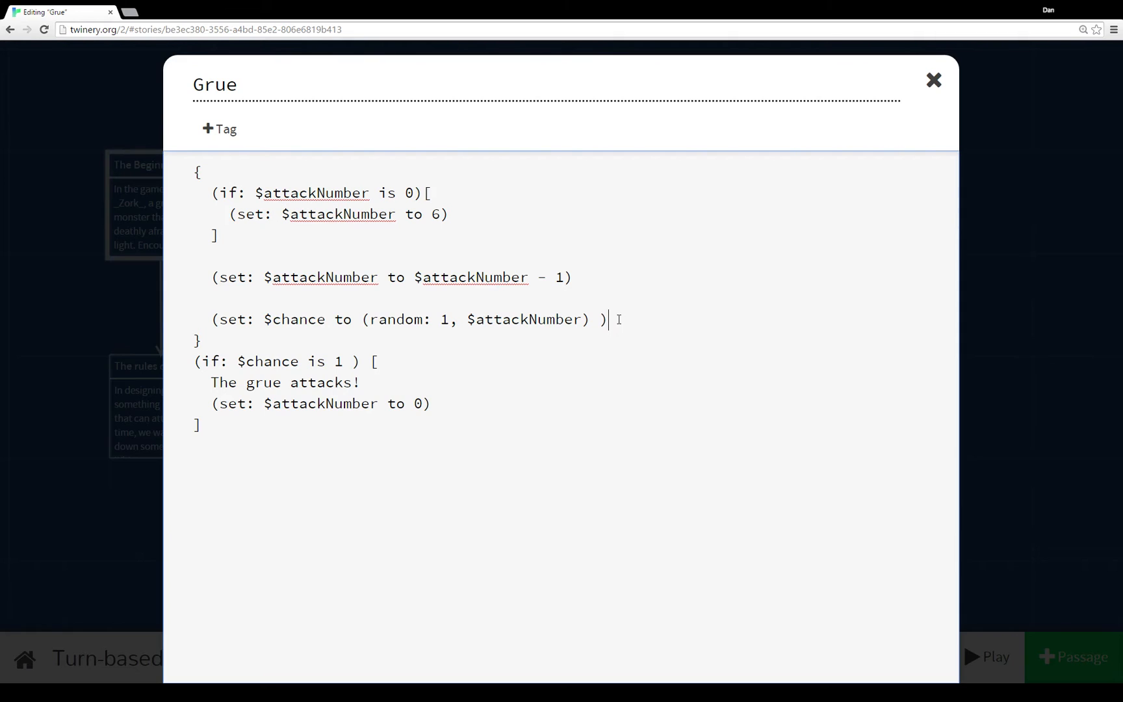
{"action": "left_click", "coordinate": [203, 425]}
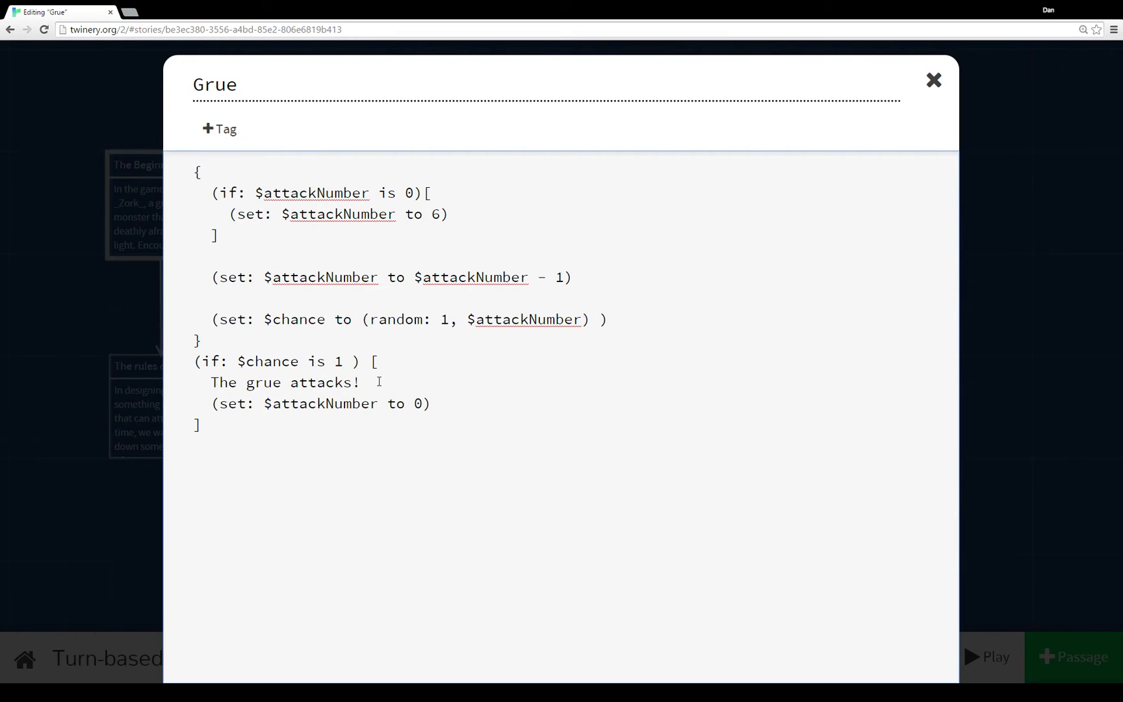
{"action": "left_click", "coordinate": [362, 382]}
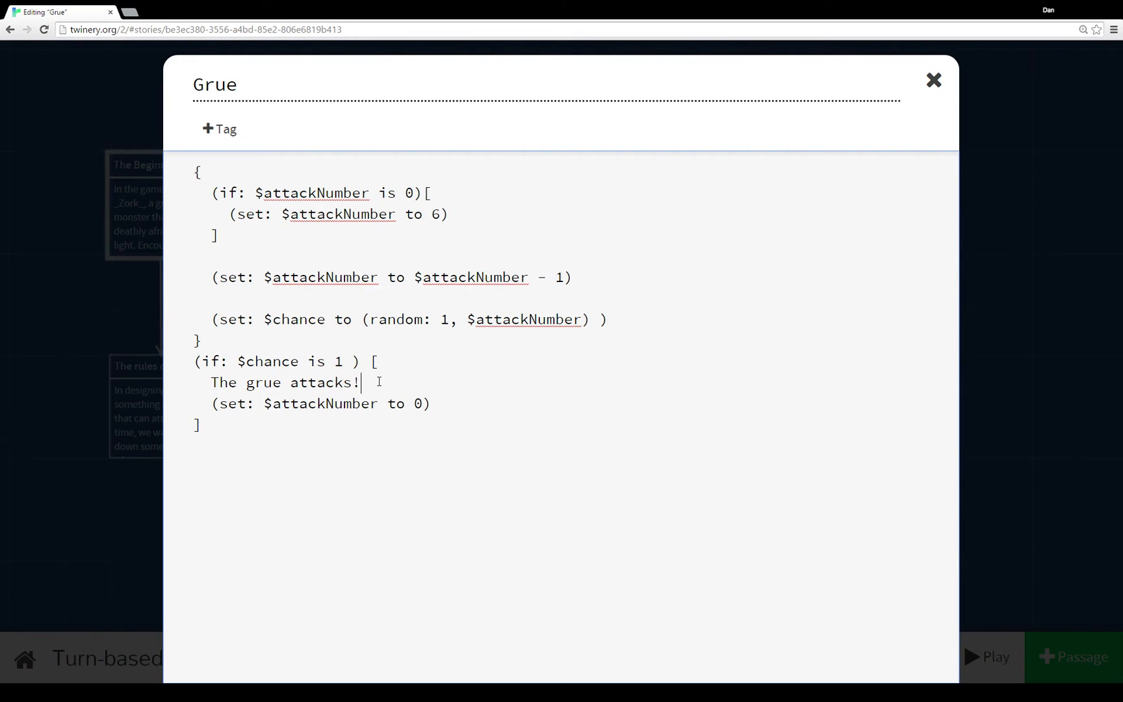
{"action": "left_click_drag", "start_coordinate": [211, 403], "coordinate": [393, 403]}
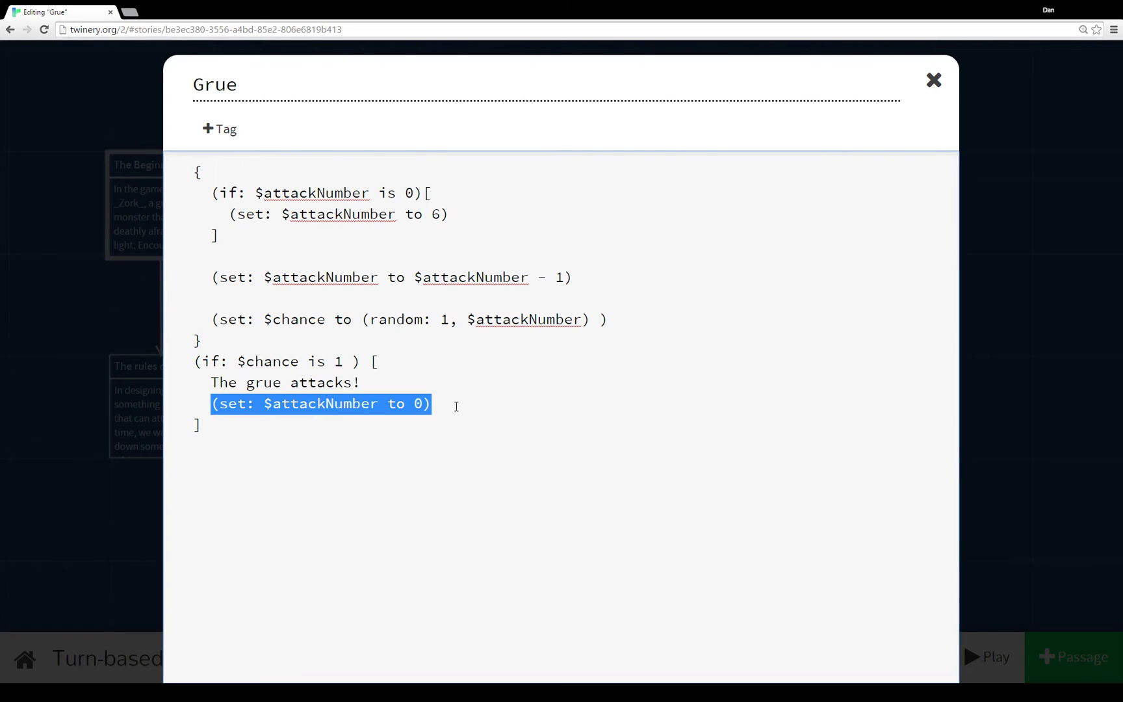
{"action": "mouse_move", "coordinate": [934, 79]}
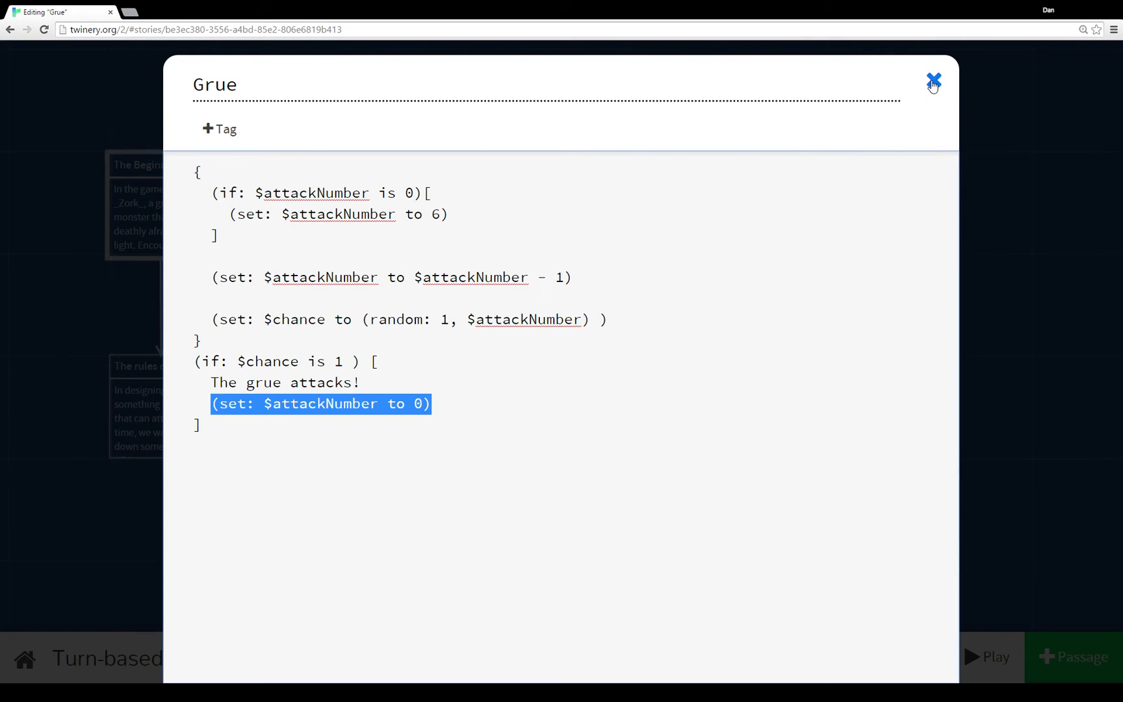
Close the Grue passage and reopen passage A for editing.
{"action": "left_click", "coordinate": [933, 80]}
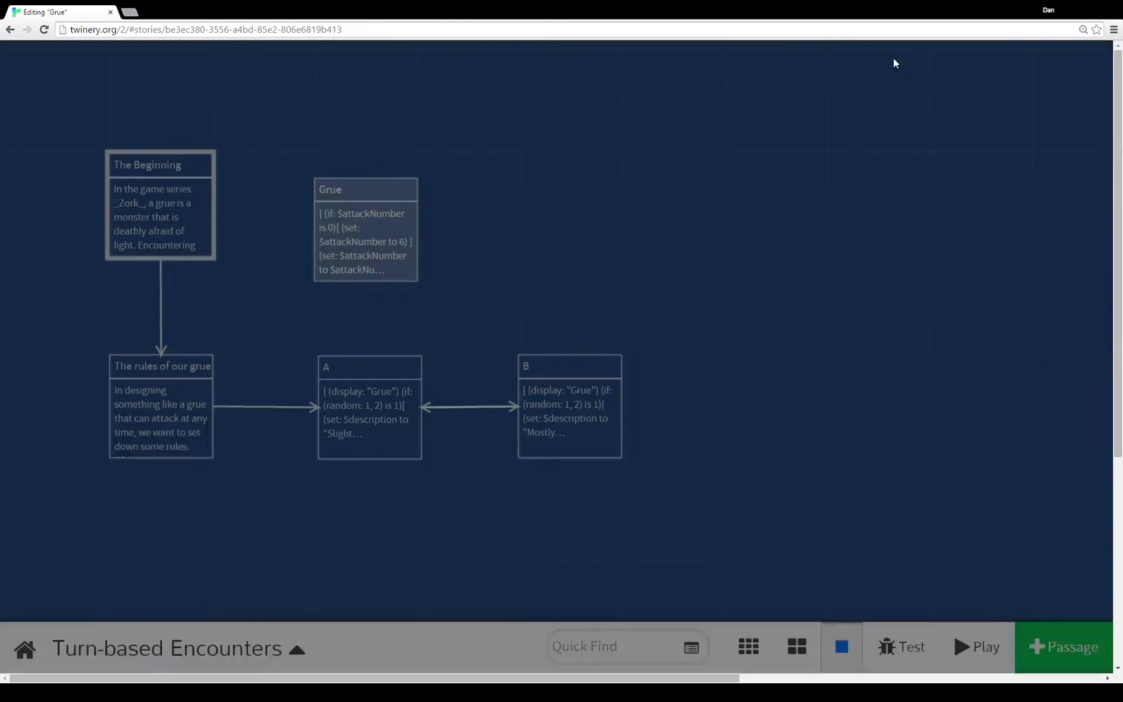
{"action": "double_click", "coordinate": [369, 366]}
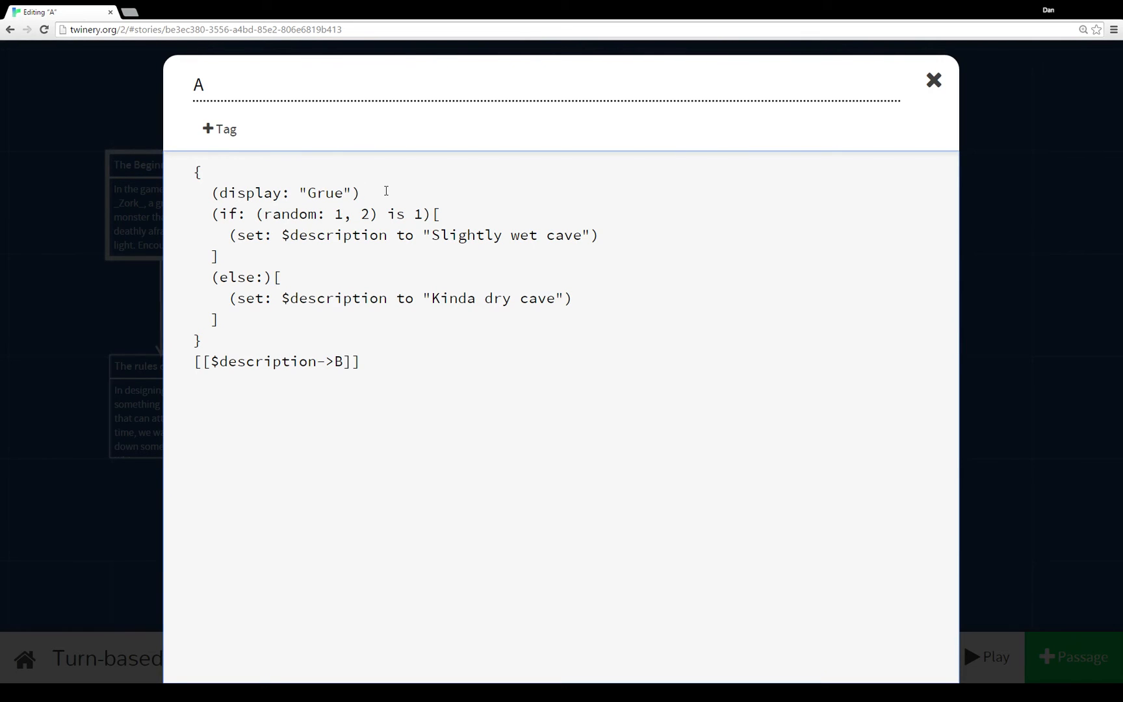
Highlight passage A's random cave if/else block and B link, then close it unchanged.
{"action": "left_click", "coordinate": [362, 192]}
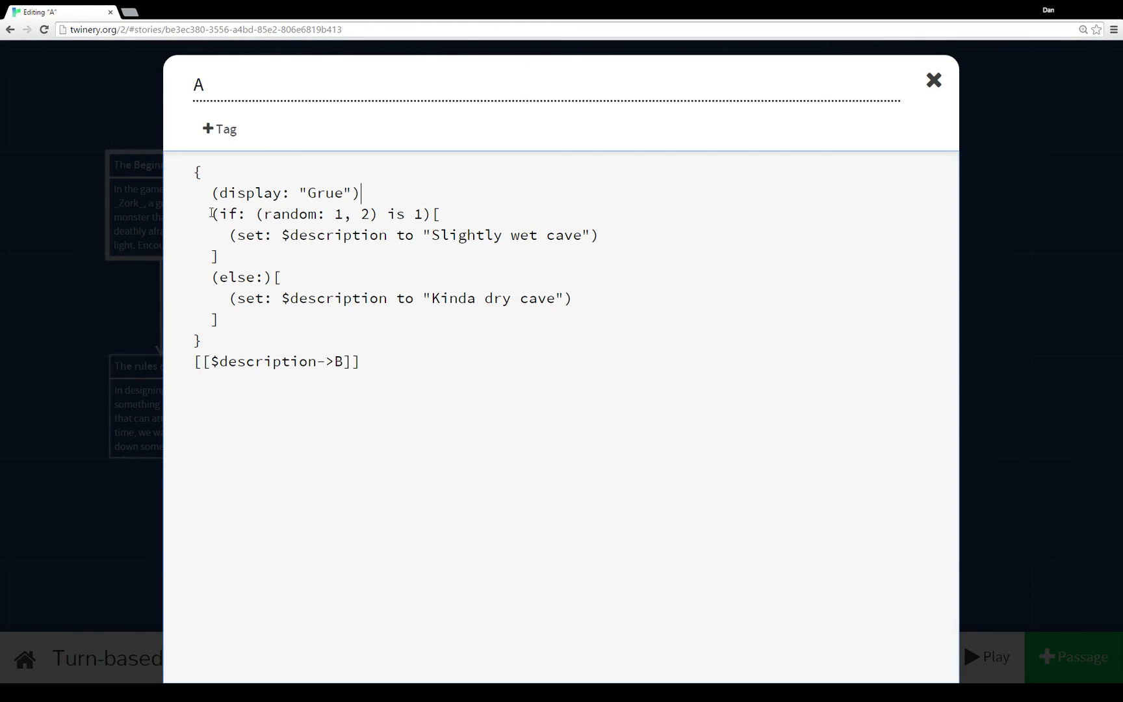
{"action": "left_click_drag", "start_coordinate": [210, 213], "coordinate": [222, 320]}
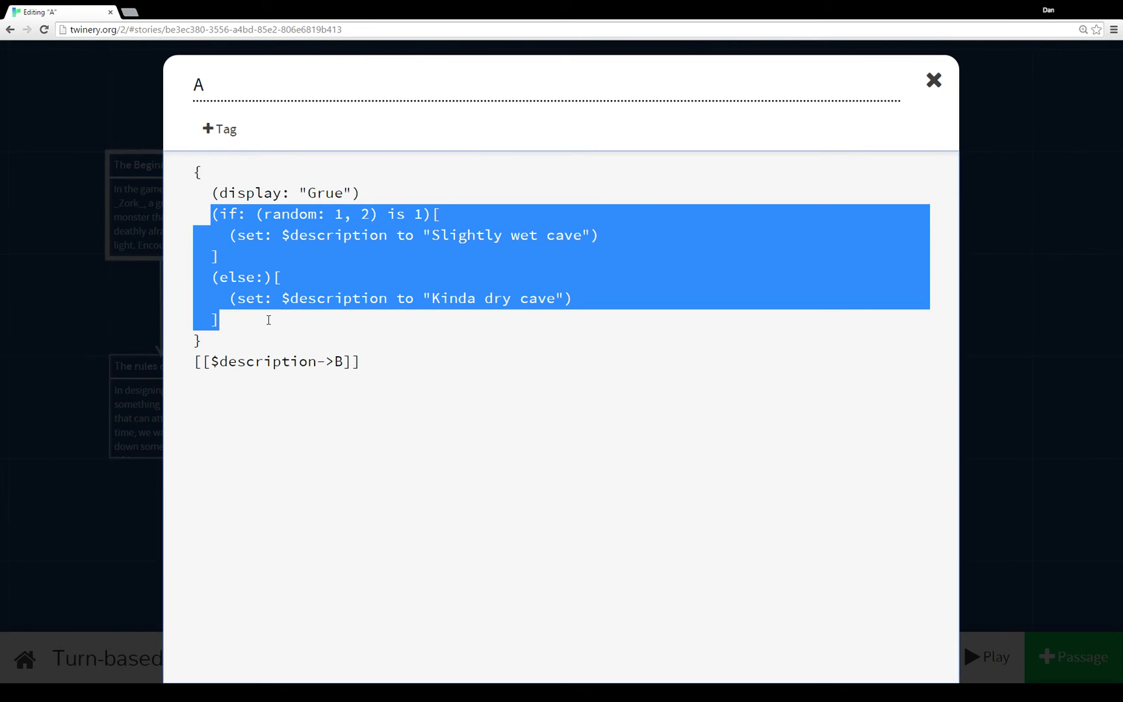
{"action": "left_click", "coordinate": [377, 234]}
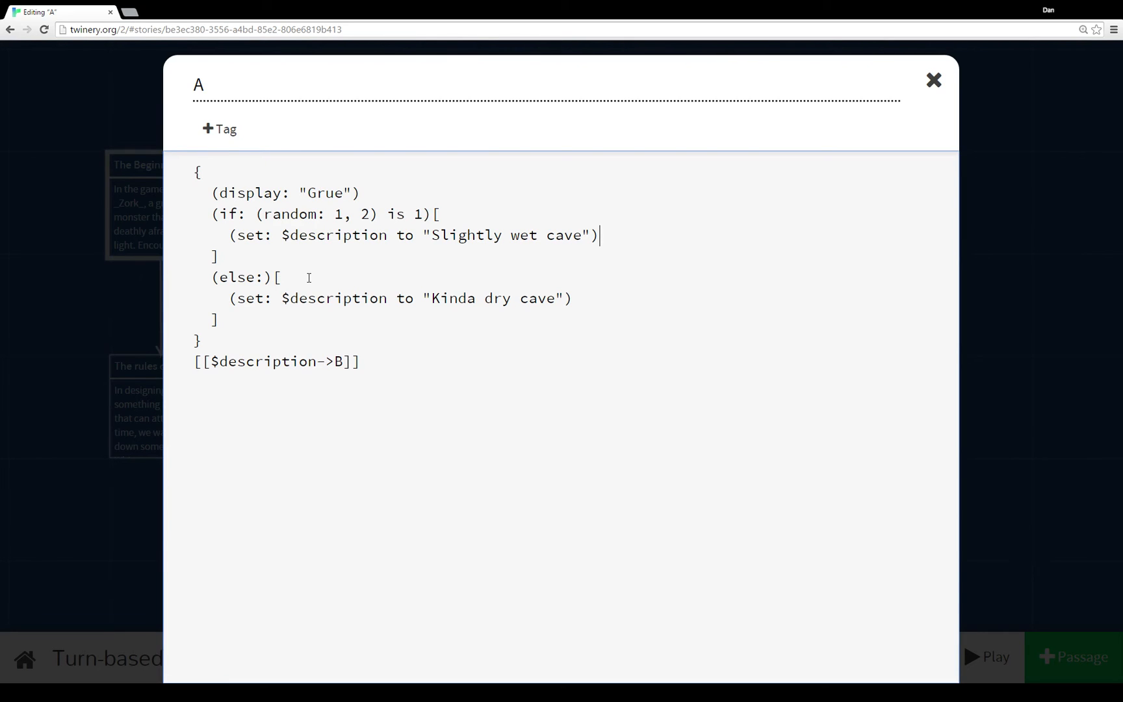
{"action": "left_click", "coordinate": [362, 361]}
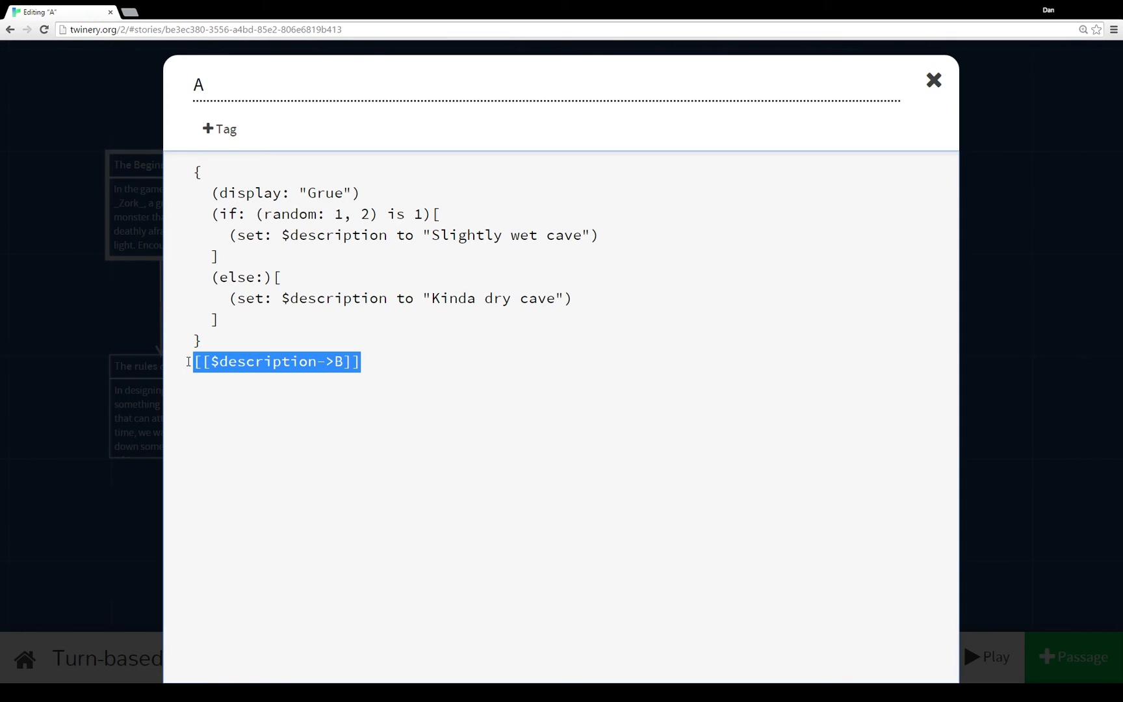
{"action": "left_click", "coordinate": [340, 360]}
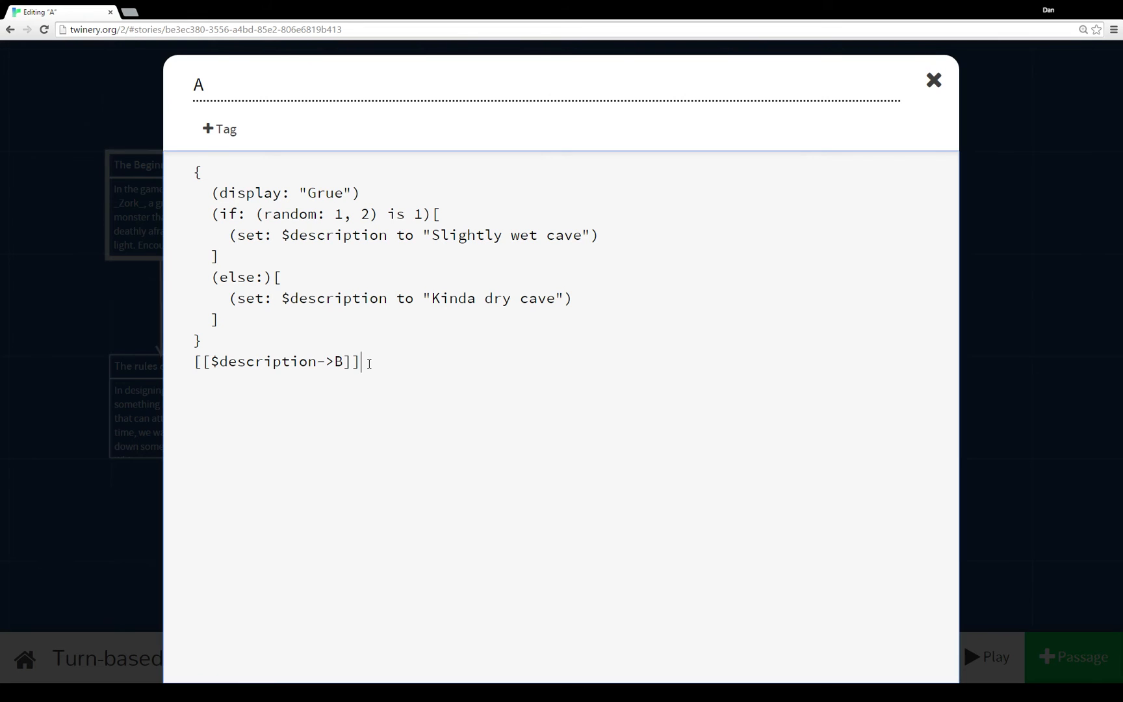
{"action": "left_click", "coordinate": [933, 79]}
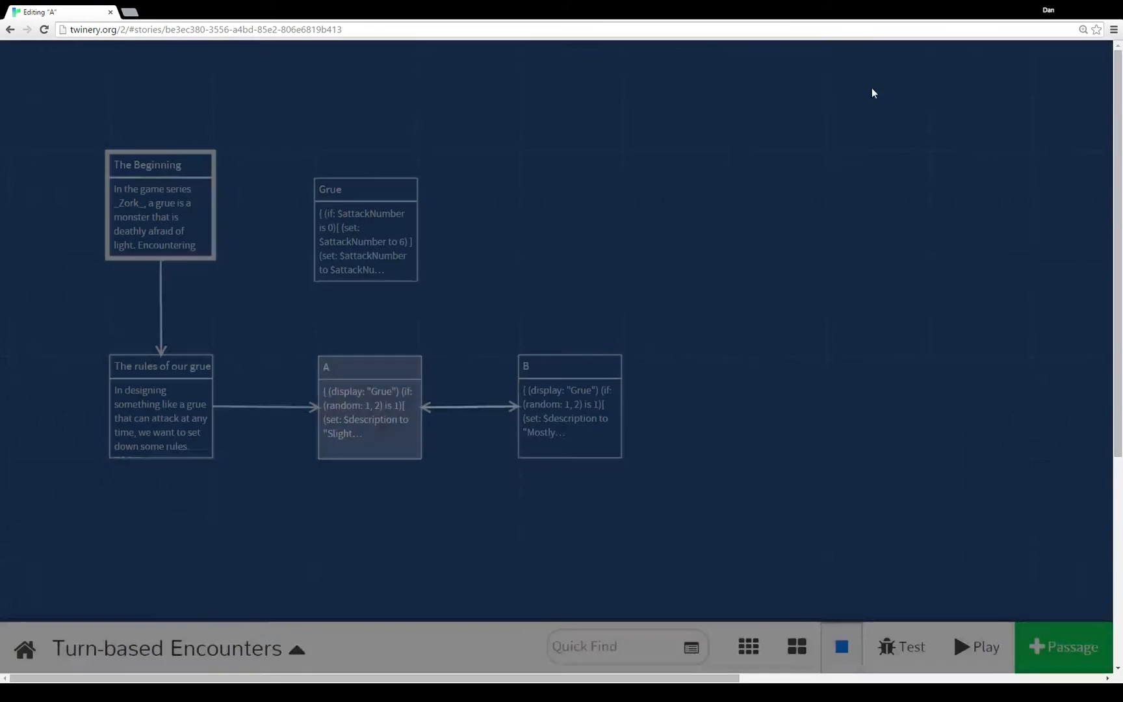
Open passage B's editor from the story map.
{"action": "double_click", "coordinate": [569, 406]}
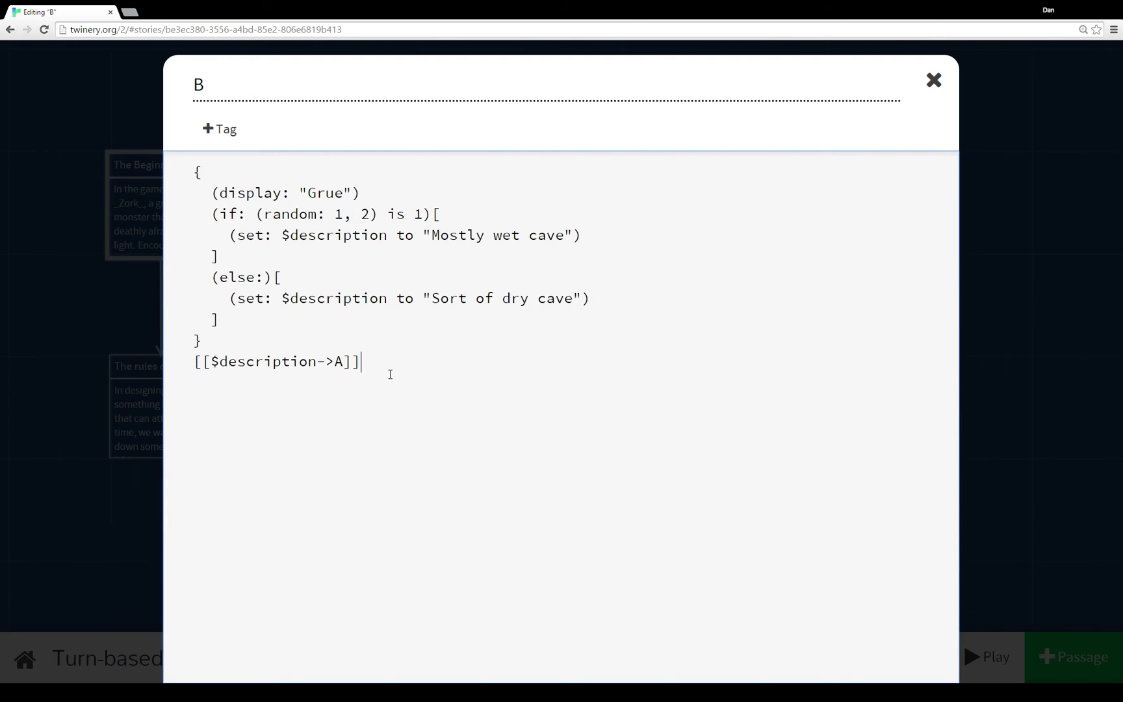
Highlight passage B's (display: "Grue") line, deselect it, and close the editor.
{"action": "double_click", "coordinate": [285, 192]}
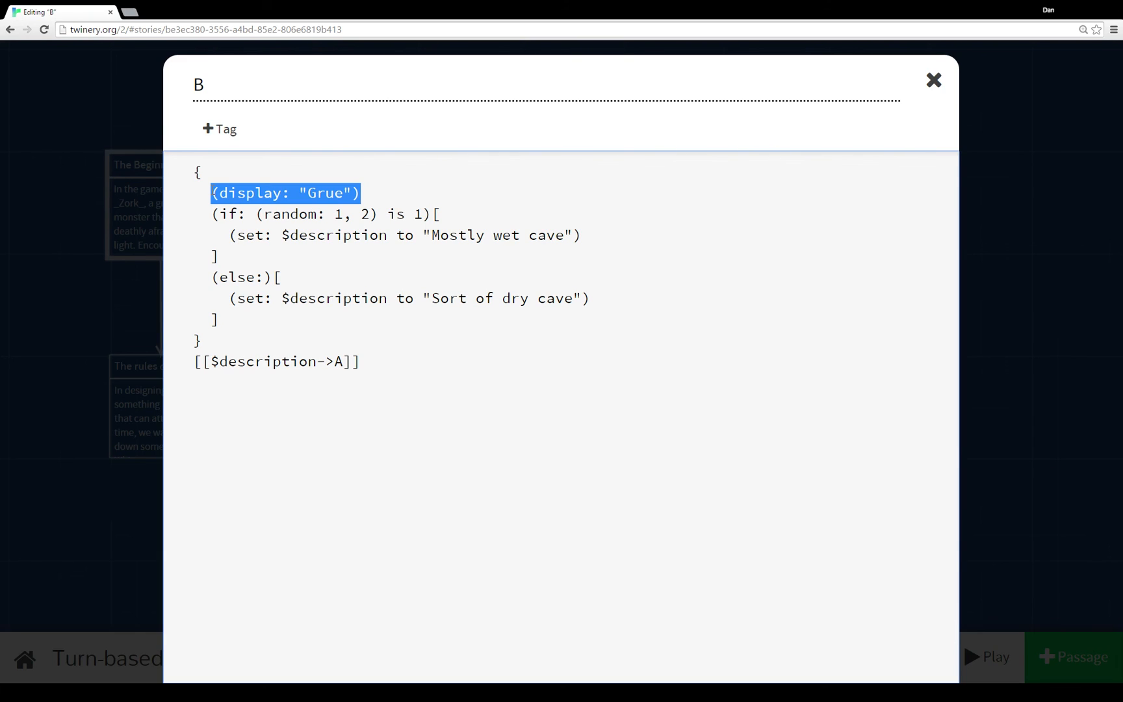
{"action": "left_click", "coordinate": [209, 193]}
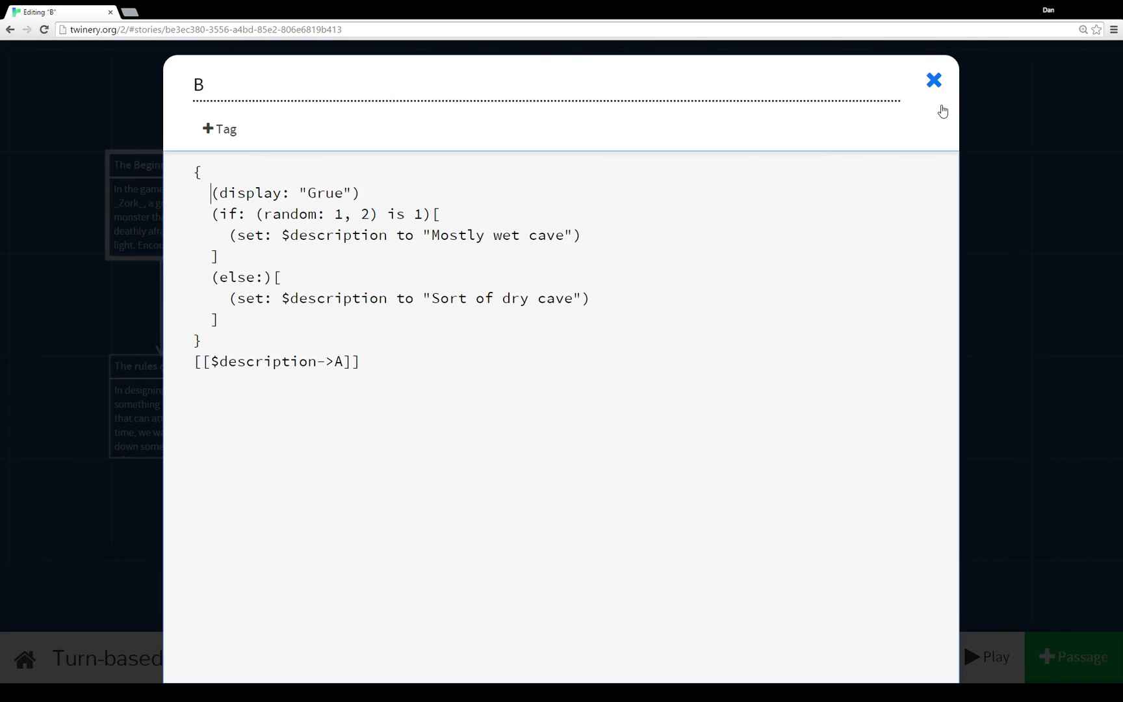
{"action": "left_click", "coordinate": [934, 79]}
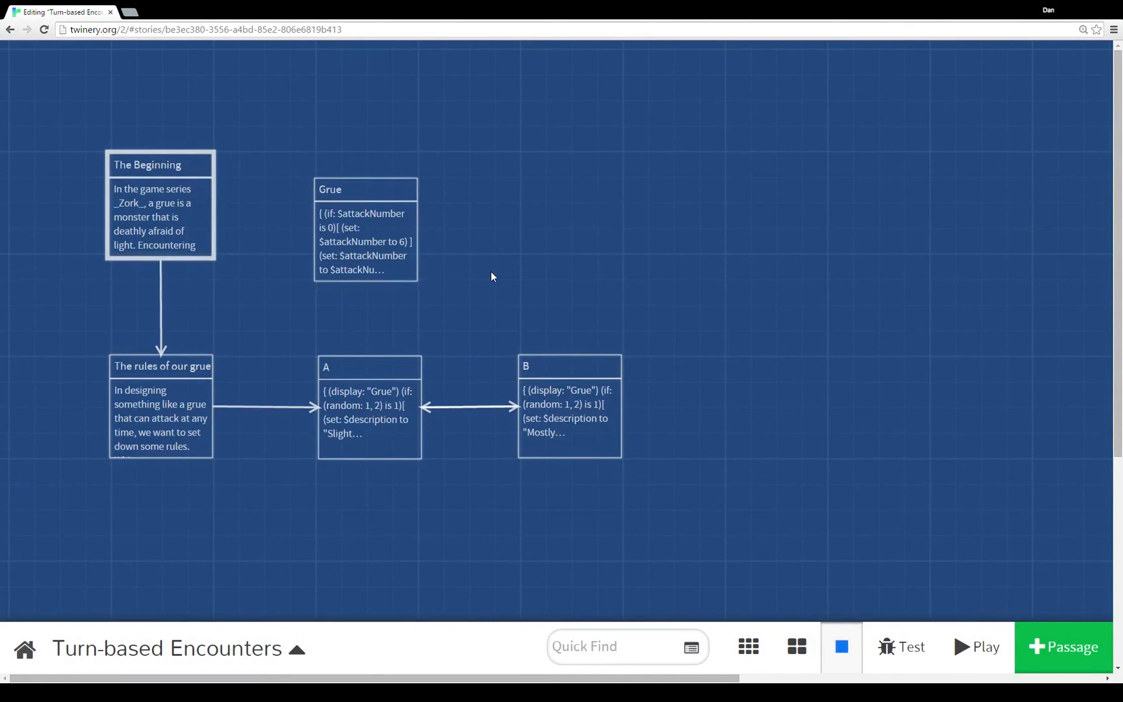